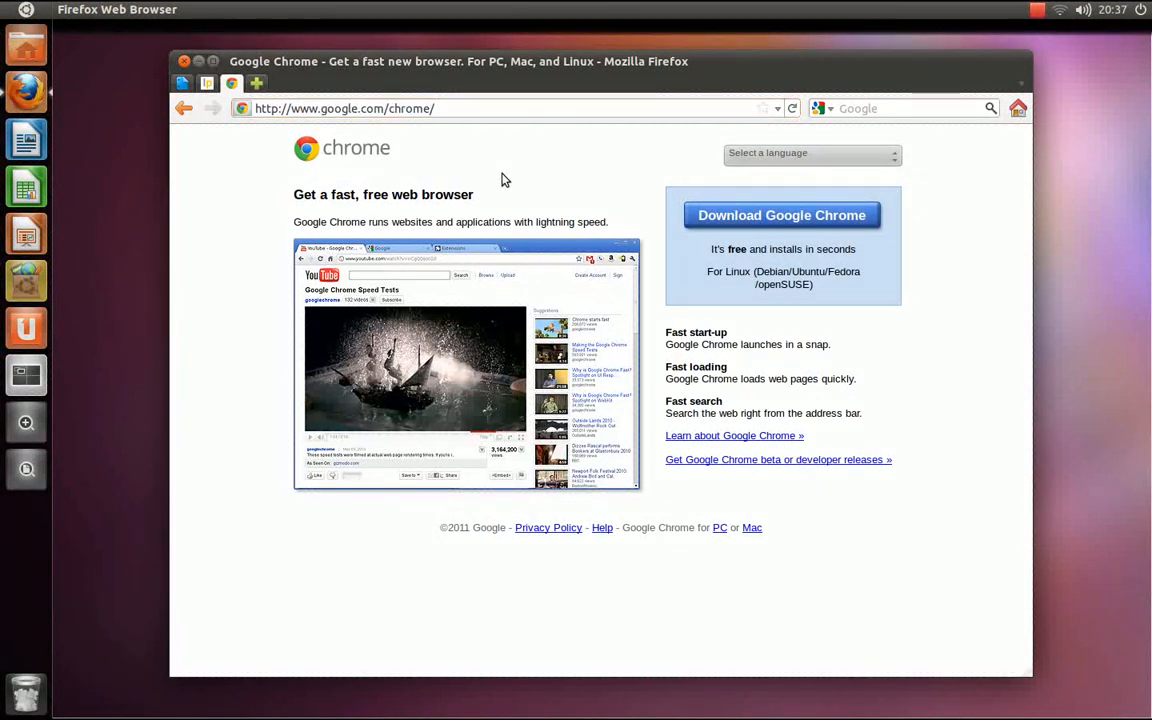
{"action": "mouse_move", "coordinate": [718, 178]}
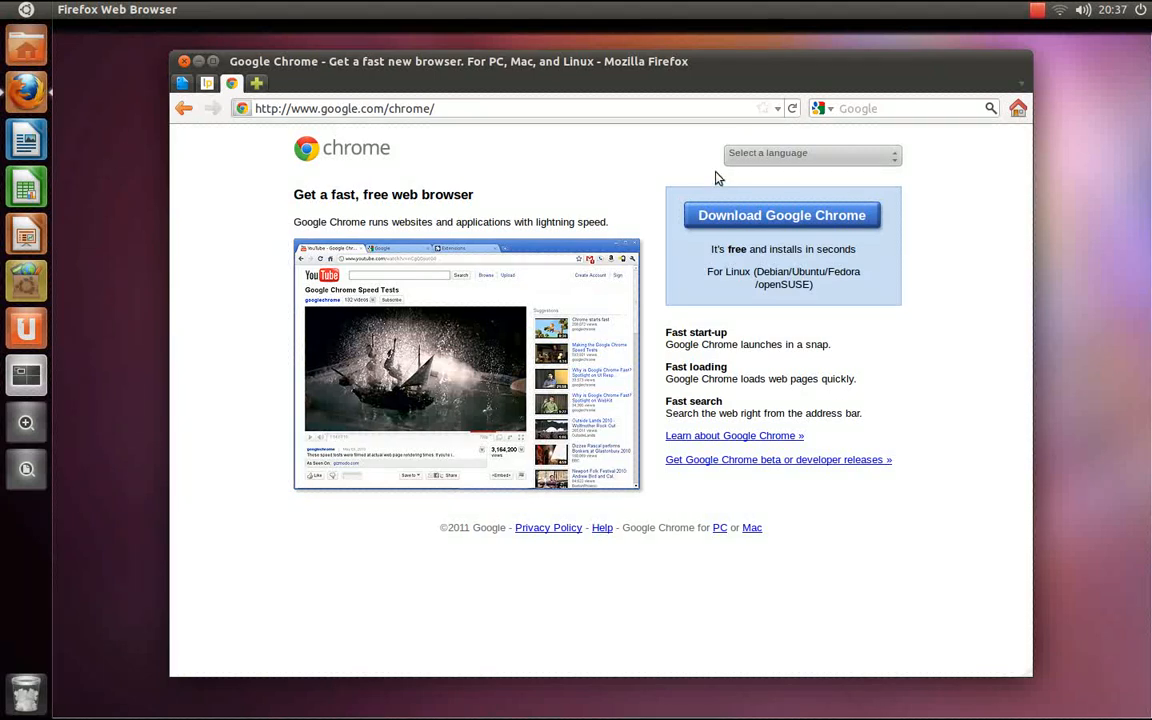
{"action": "mouse_move", "coordinate": [782, 216]}
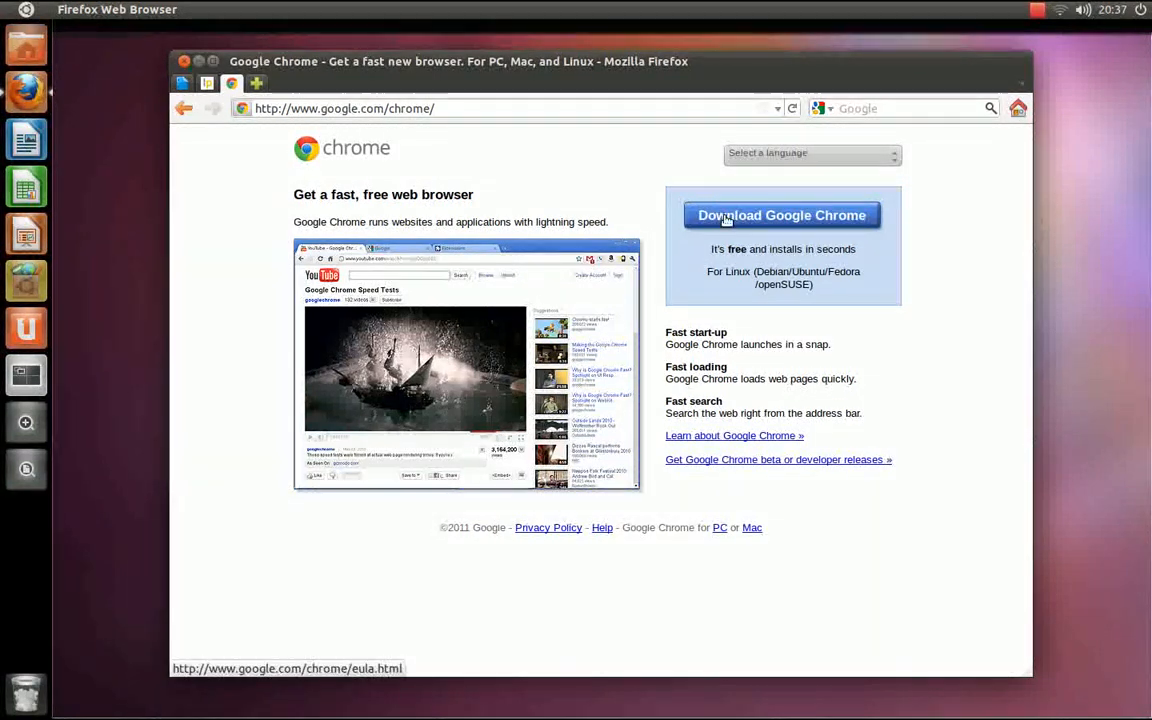
Go from google.com/chrome to the Chrome for Linux terms and package selection page
{"action": "left_click", "coordinate": [782, 216]}
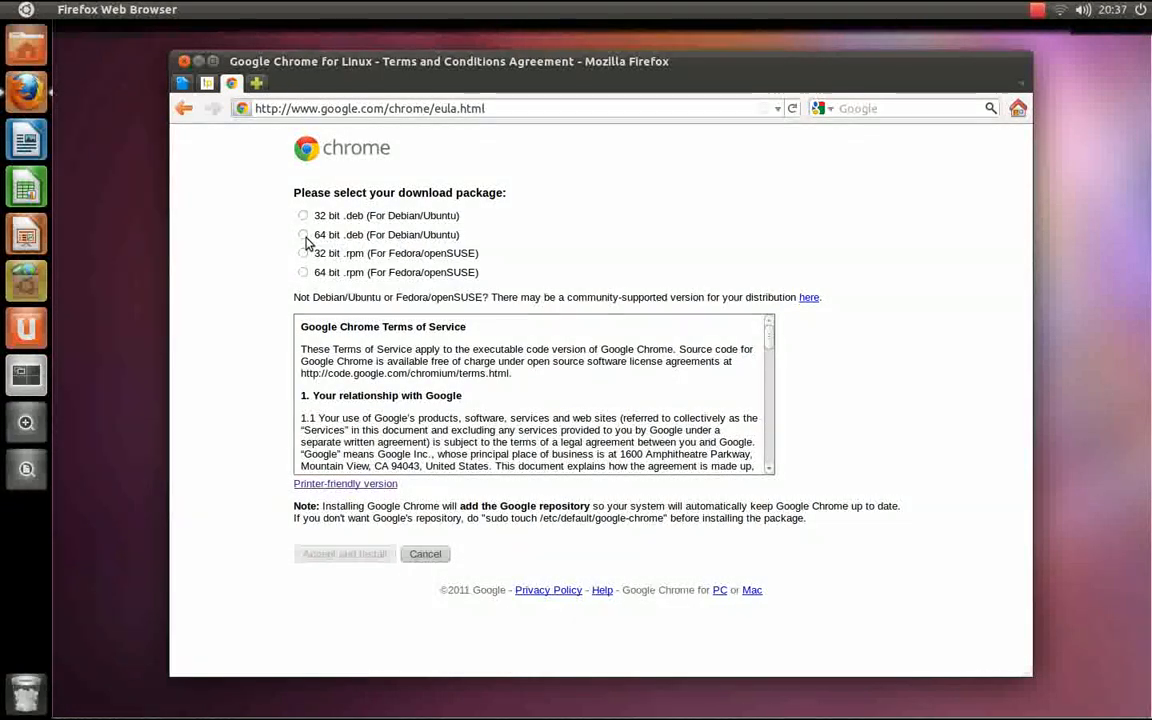
{"action": "mouse_move", "coordinate": [304, 216]}
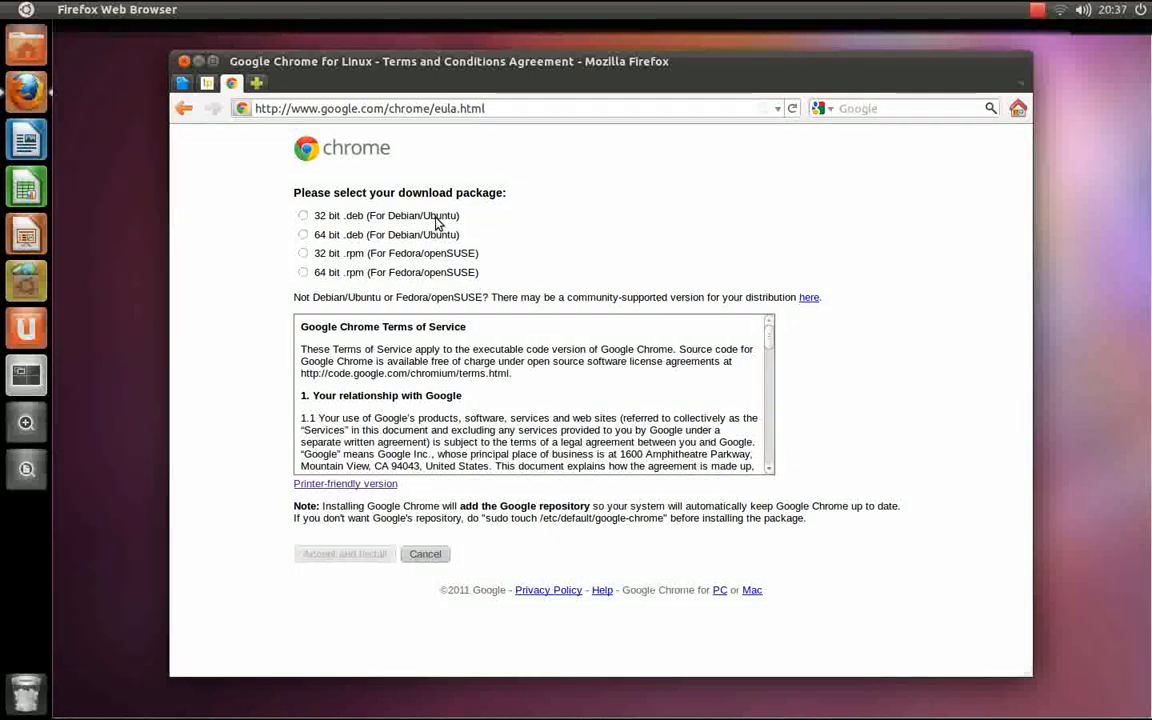
{"action": "mouse_move", "coordinate": [448, 238]}
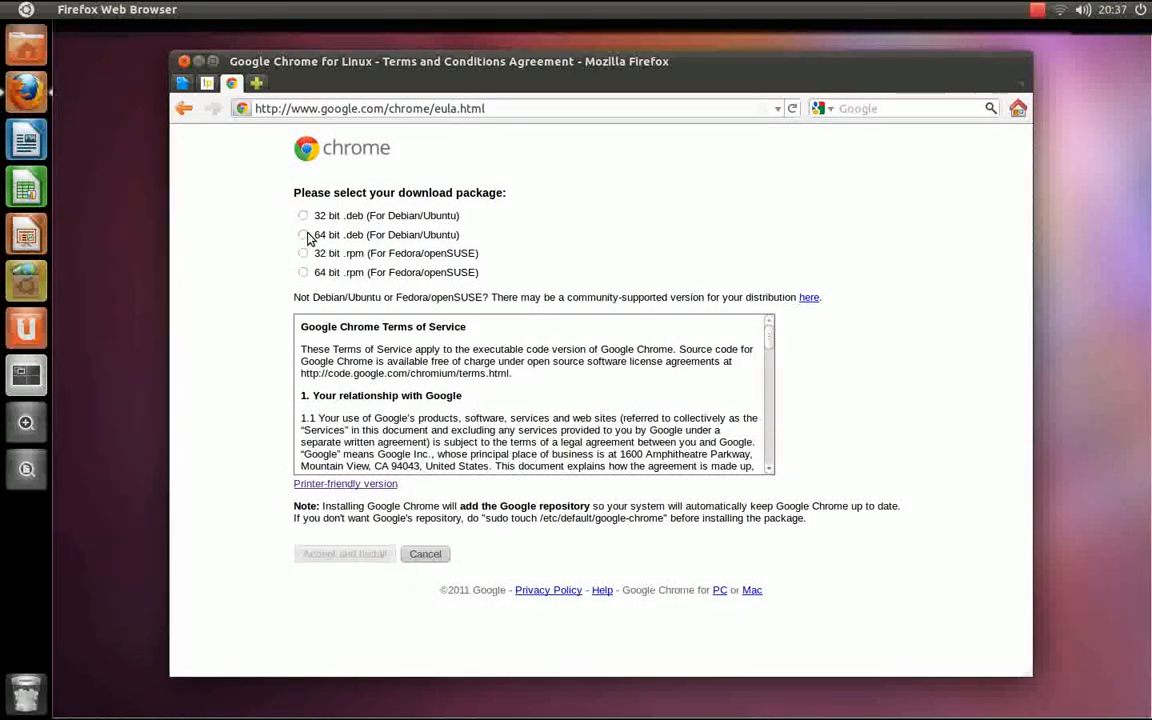
Accept the terms and download the 64 bit .deb package, google-chrome-stable_current_amd64.deb
{"action": "left_click", "coordinate": [304, 234]}
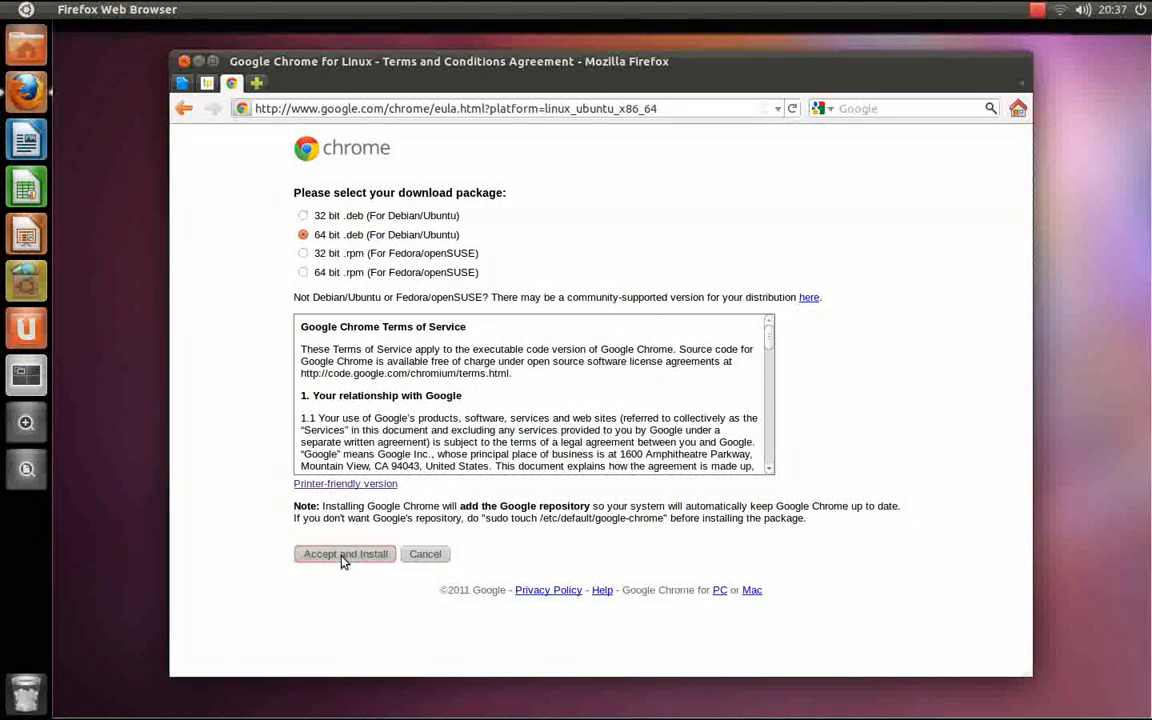
{"action": "left_click", "coordinate": [344, 554]}
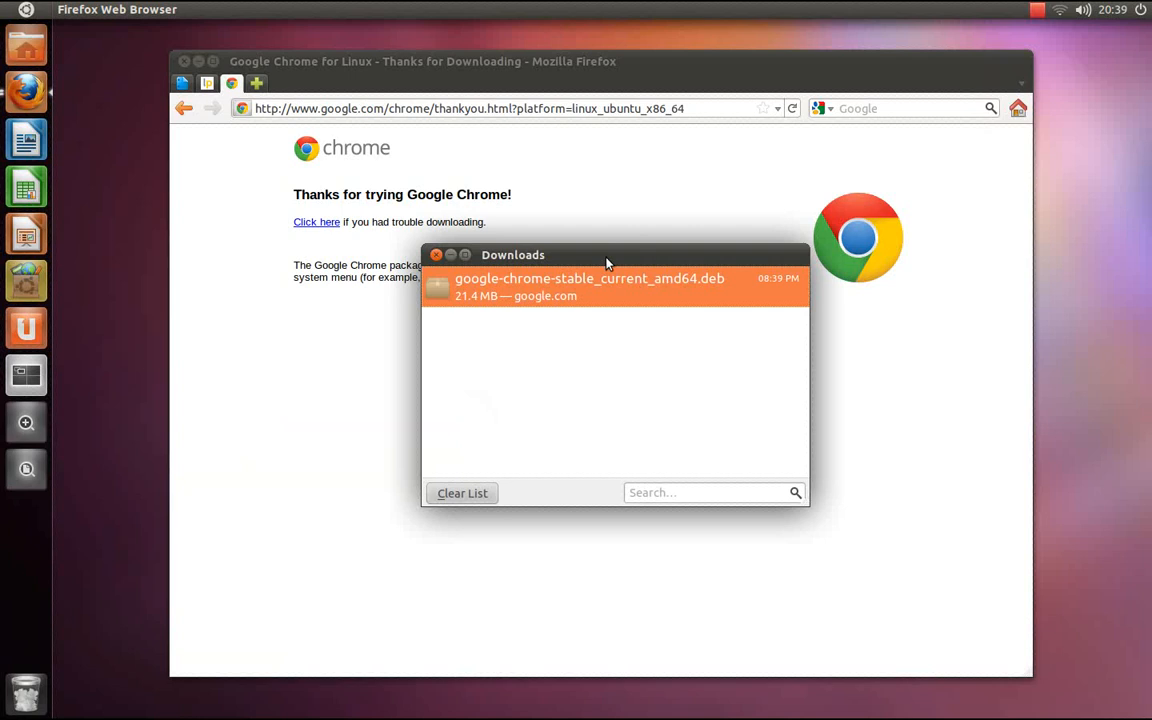
{"action": "mouse_move", "coordinate": [592, 296]}
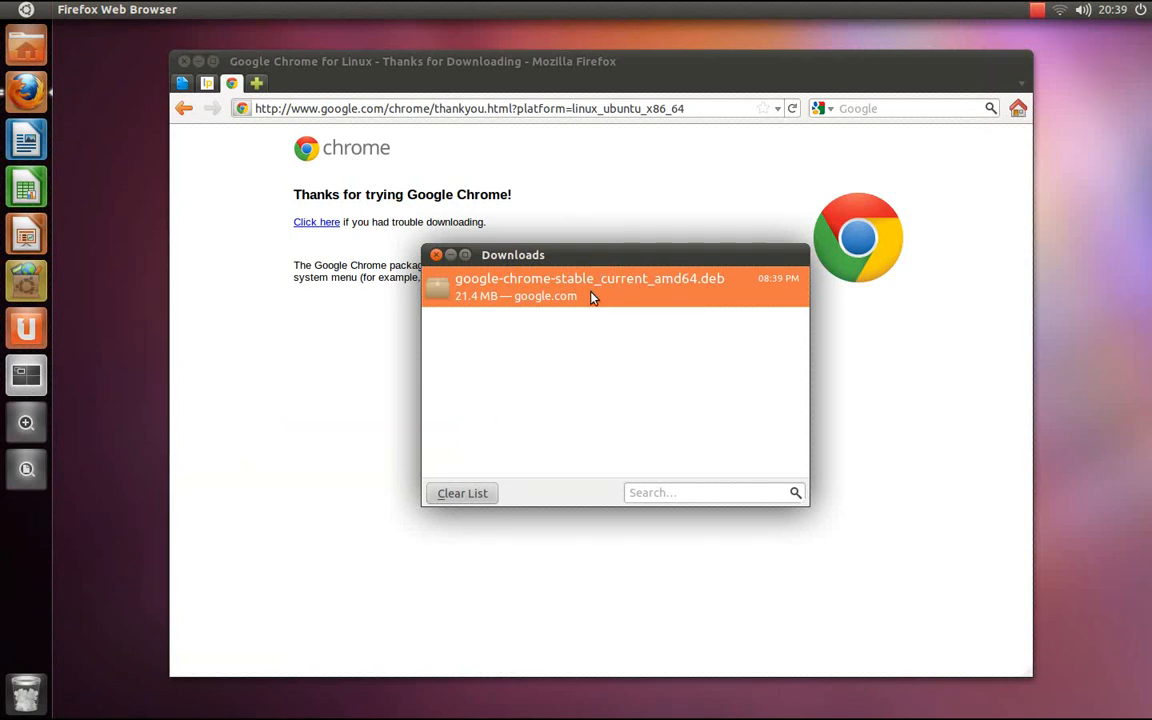
Install the downloaded Google-chrome-stable .deb through Software Center, authorising with the password
{"action": "double_click", "coordinate": [588, 278]}
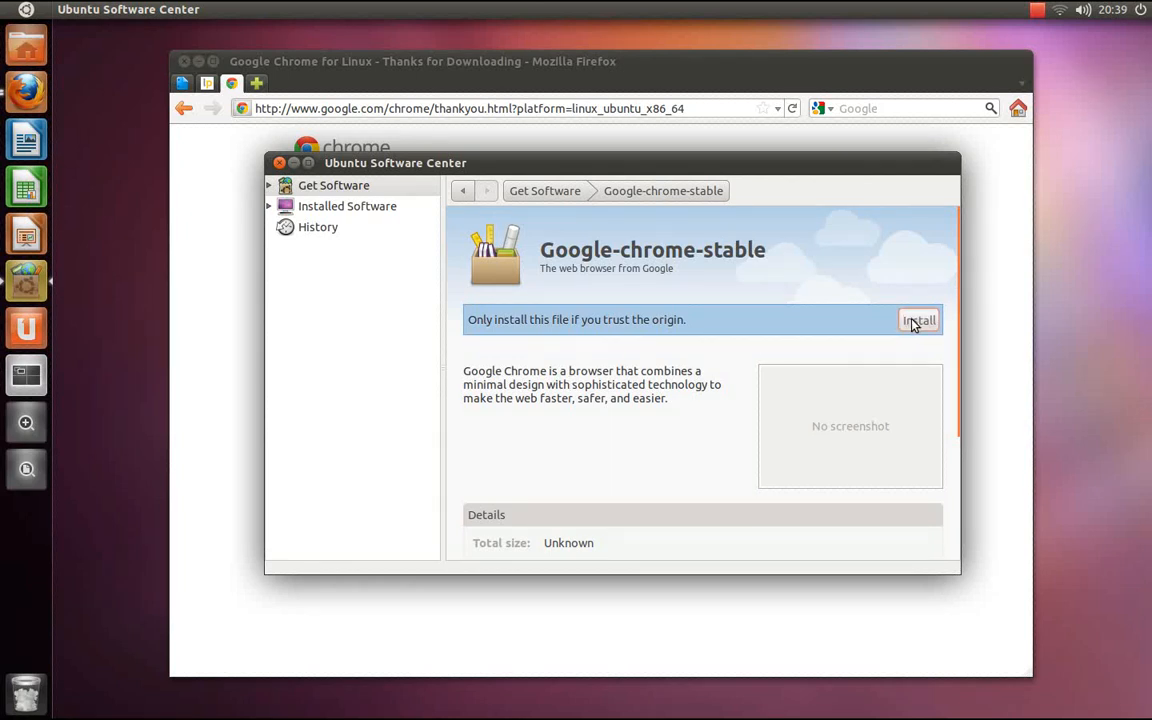
{"action": "mouse_move", "coordinate": [784, 324]}
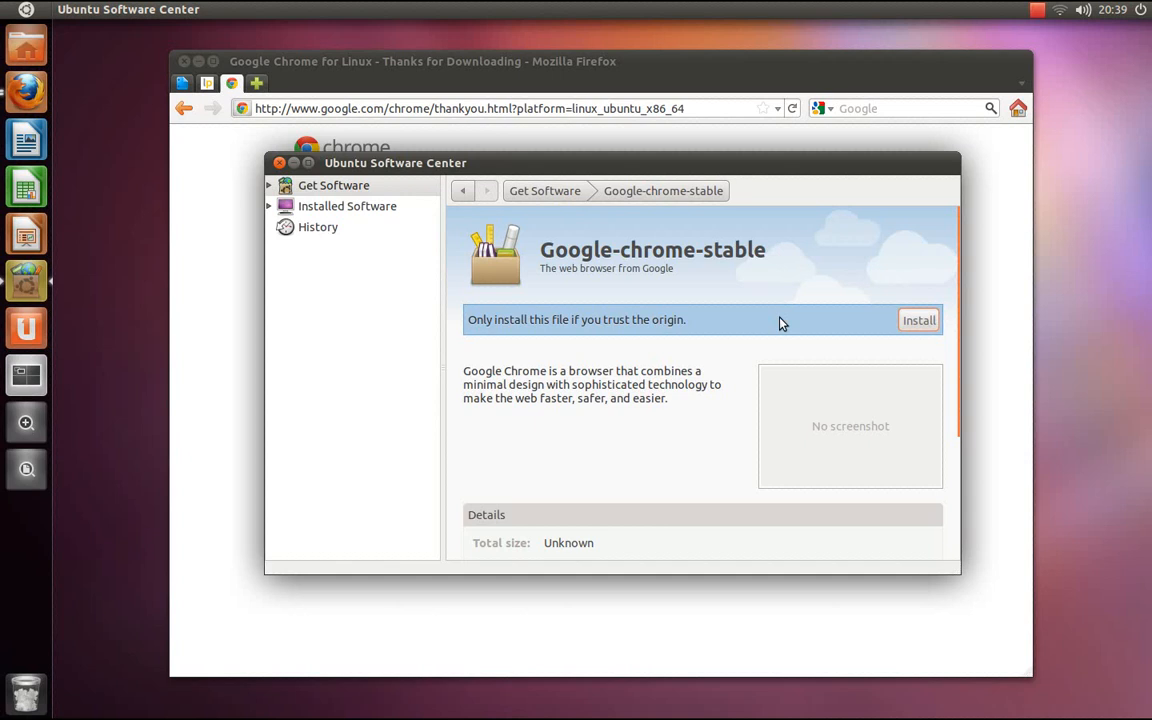
{"action": "left_click", "coordinate": [918, 320]}
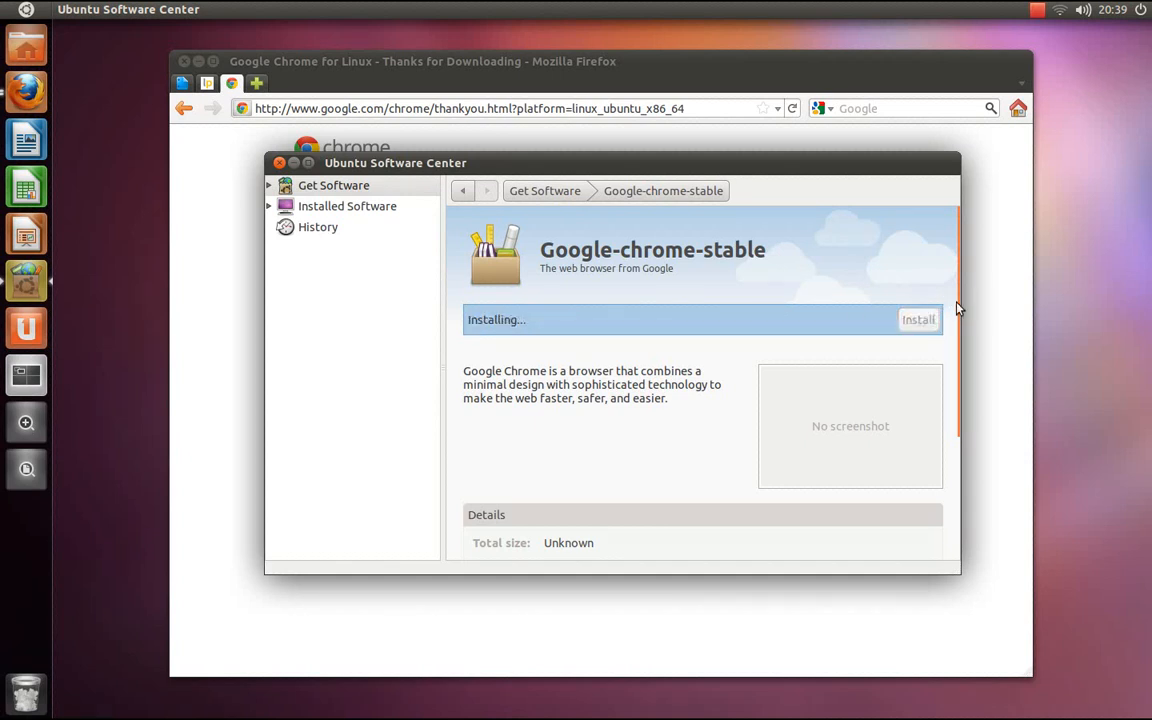
{"action": "left_click", "coordinate": [916, 320]}
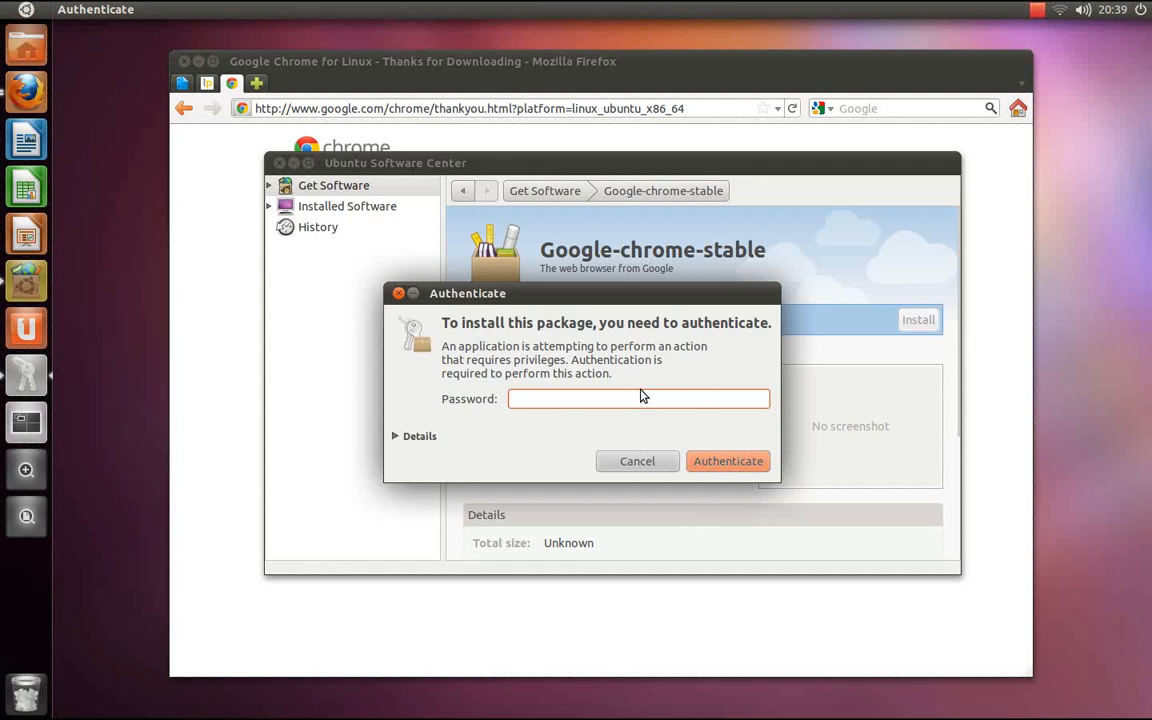
{"action": "left_click", "coordinate": [728, 460]}
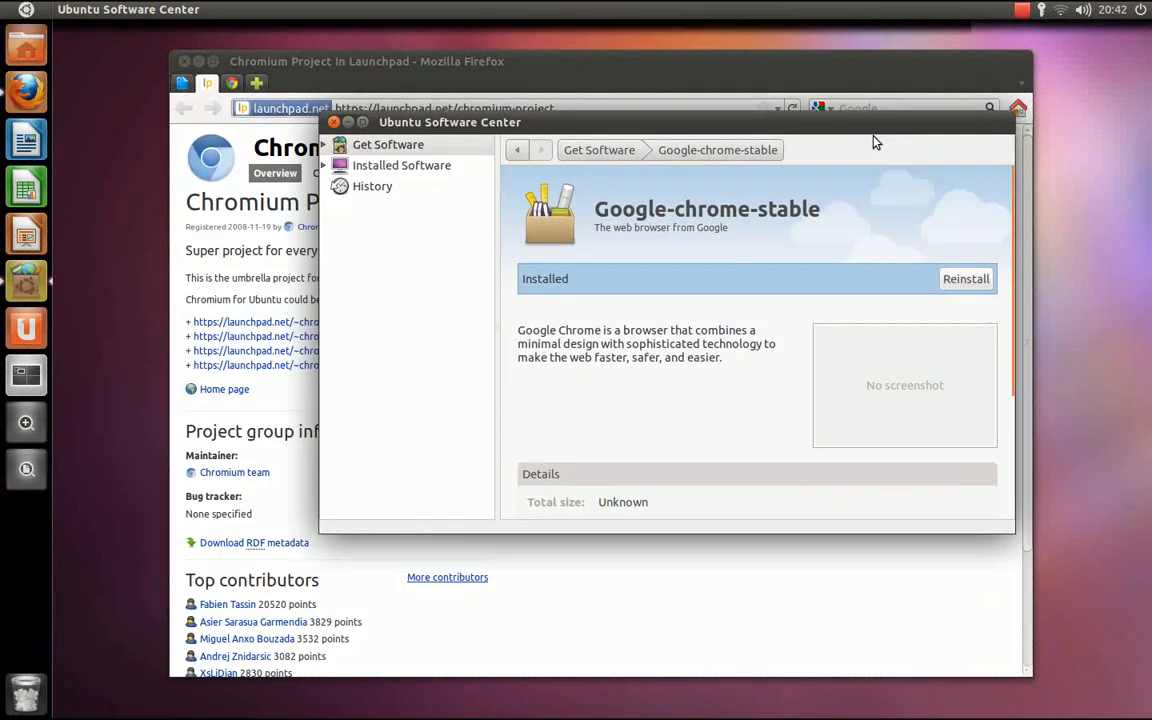
{"action": "mouse_move", "coordinate": [858, 136]}
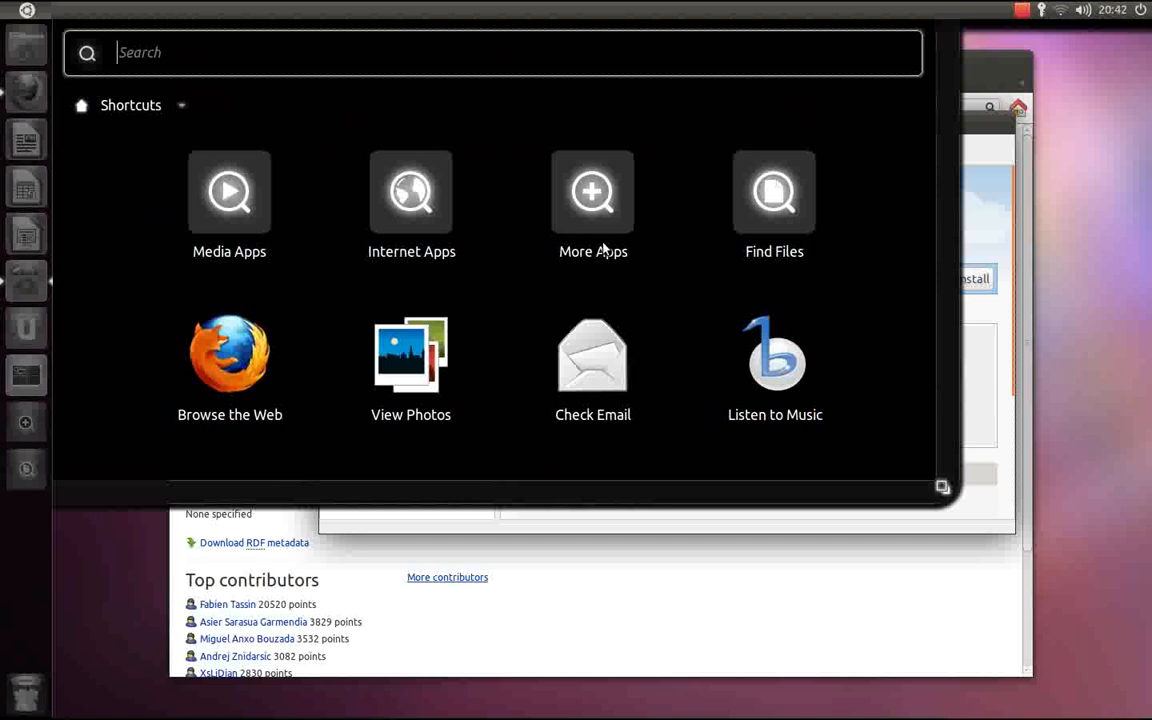
{"action": "type", "text": "google"}
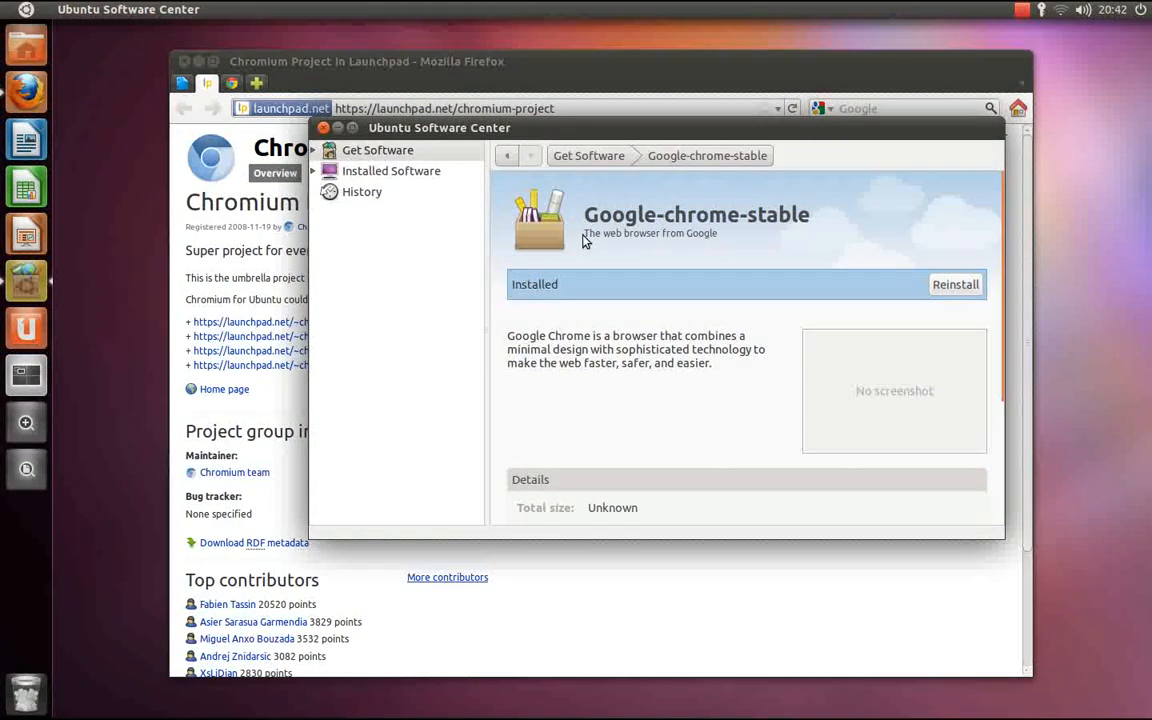
{"action": "mouse_move", "coordinate": [658, 224]}
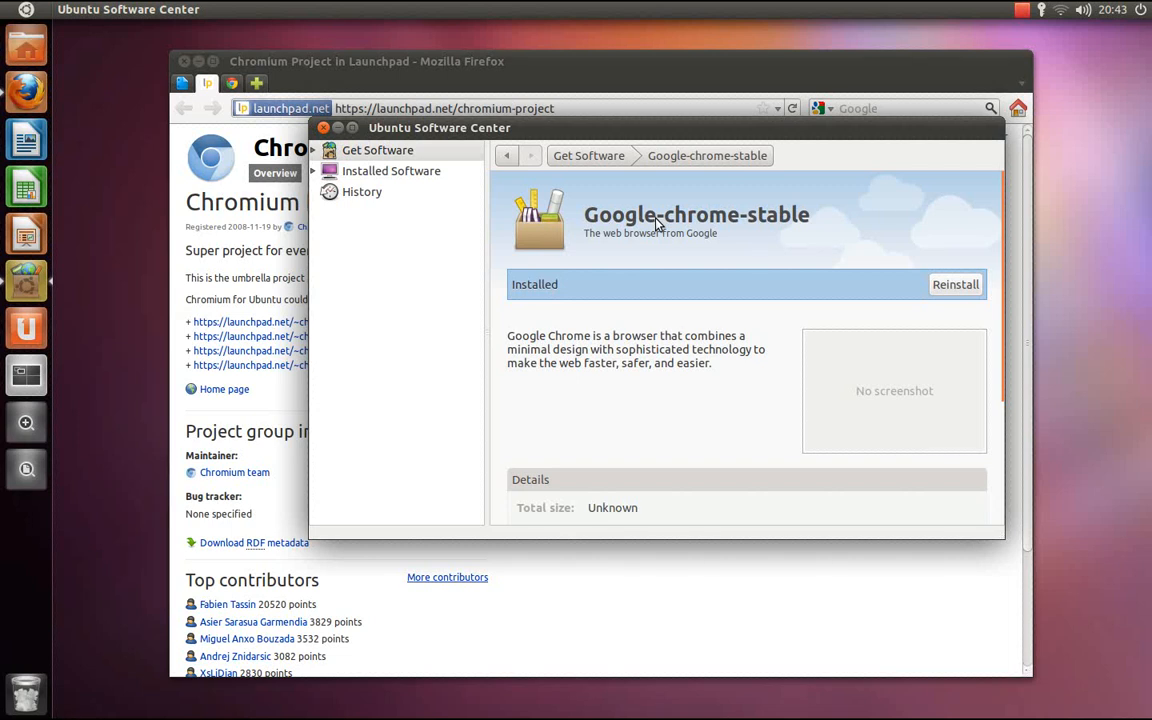
{"action": "mouse_move", "coordinate": [472, 240]}
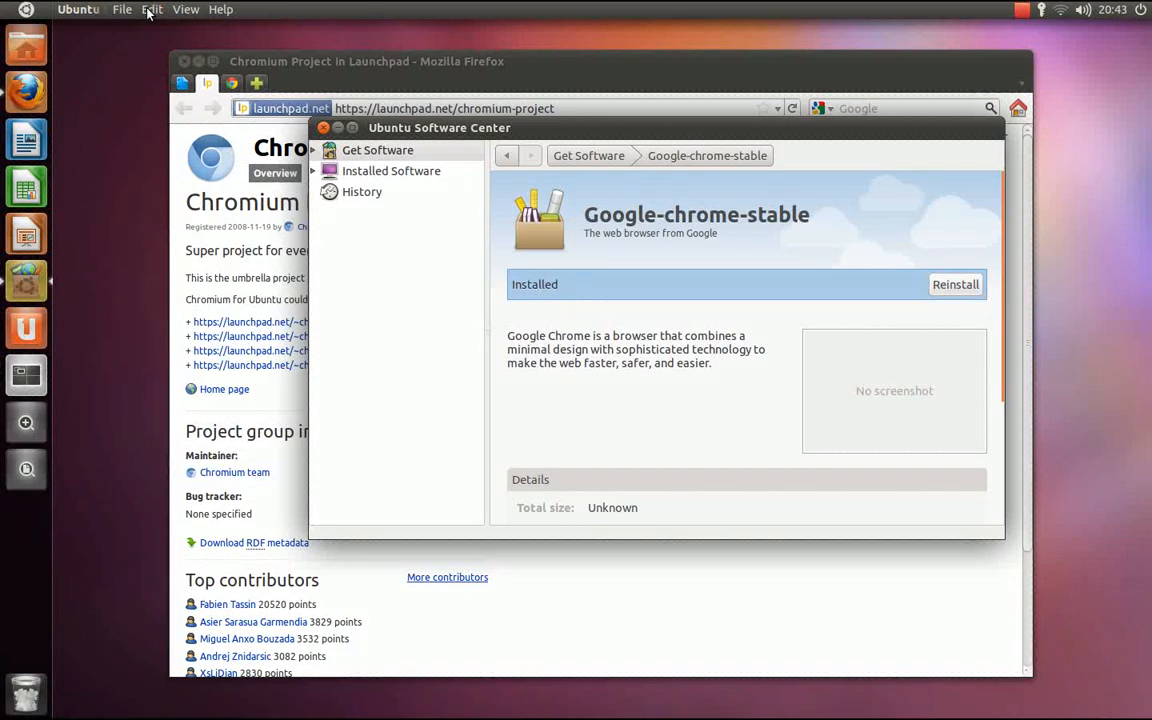
Check in Software Sources > Other Software that the dl.google.com Chrome repository is enabled, then close it
{"action": "left_click", "coordinate": [152, 8]}
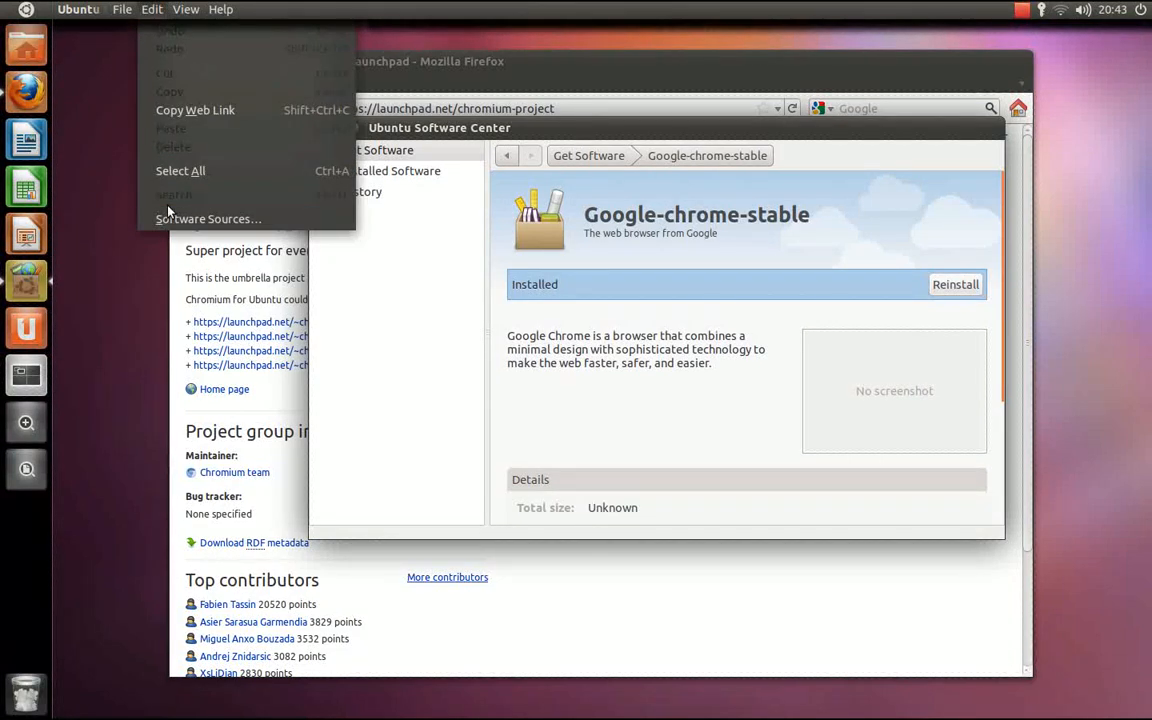
{"action": "left_click", "coordinate": [208, 218]}
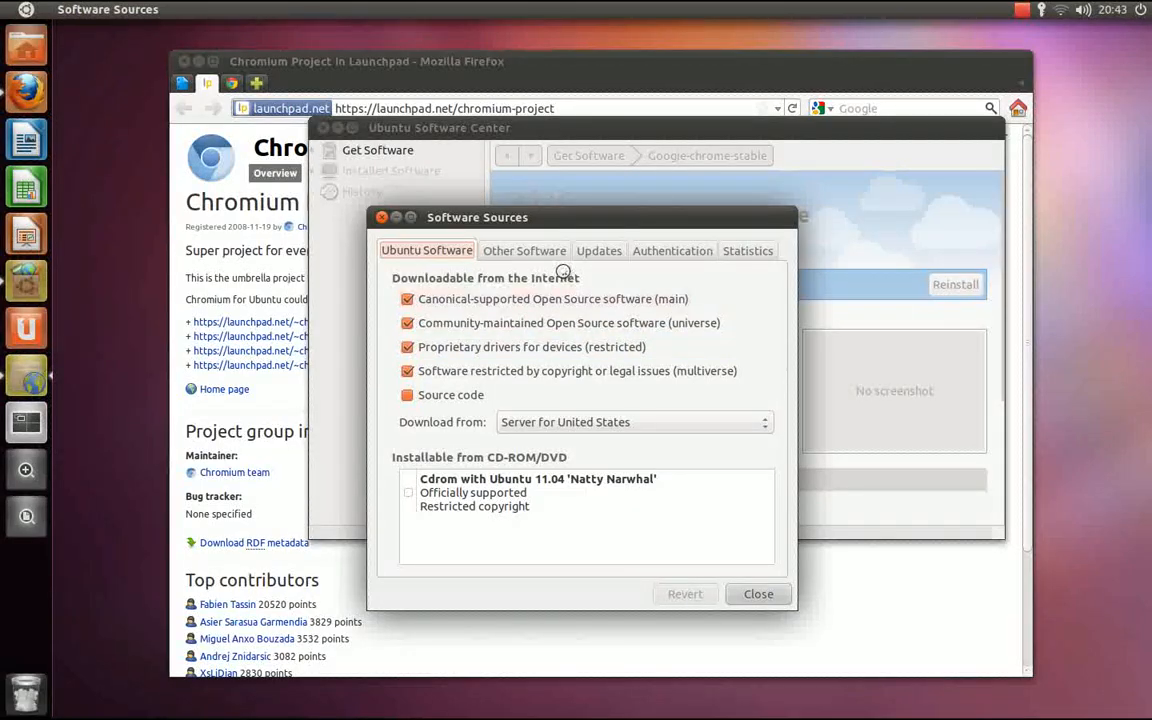
{"action": "left_click", "coordinate": [524, 250]}
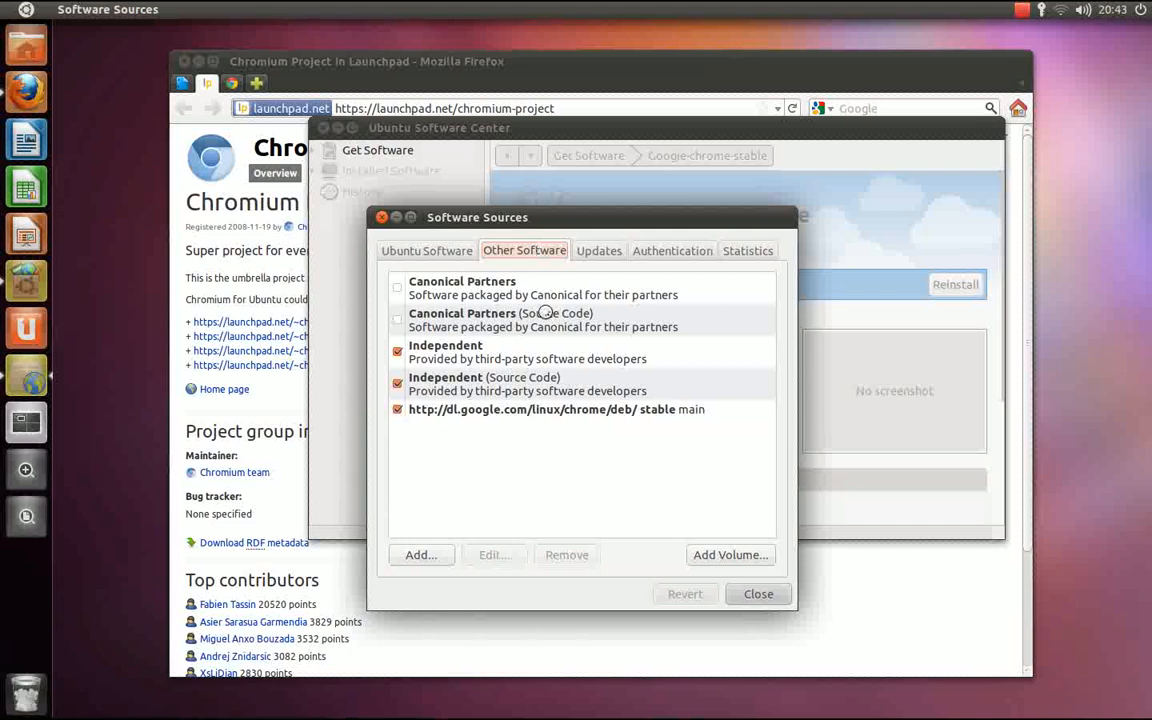
{"action": "left_click", "coordinate": [556, 408]}
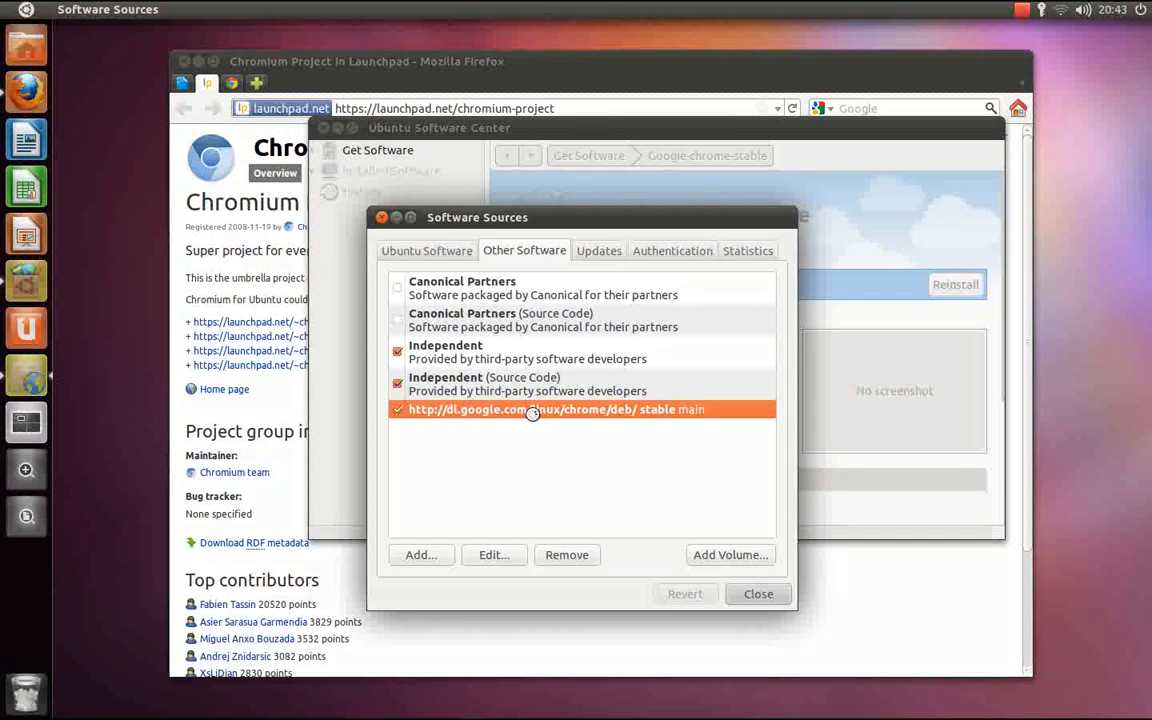
{"action": "mouse_move", "coordinate": [644, 420]}
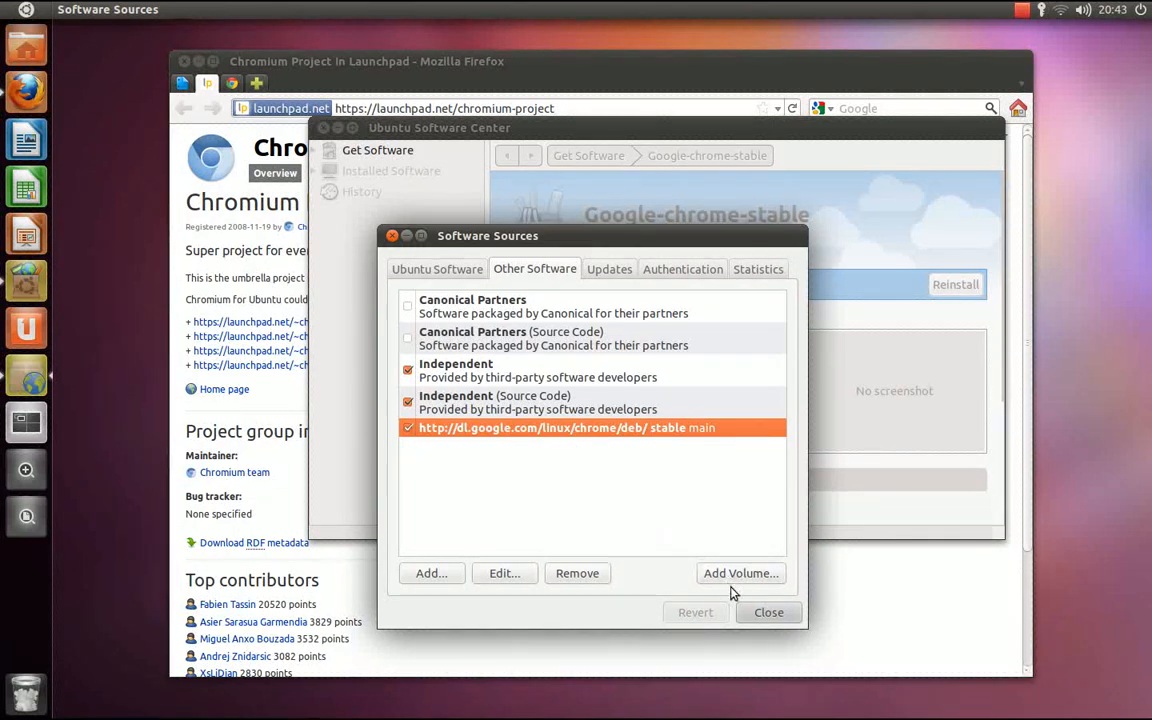
{"action": "left_click", "coordinate": [768, 612]}
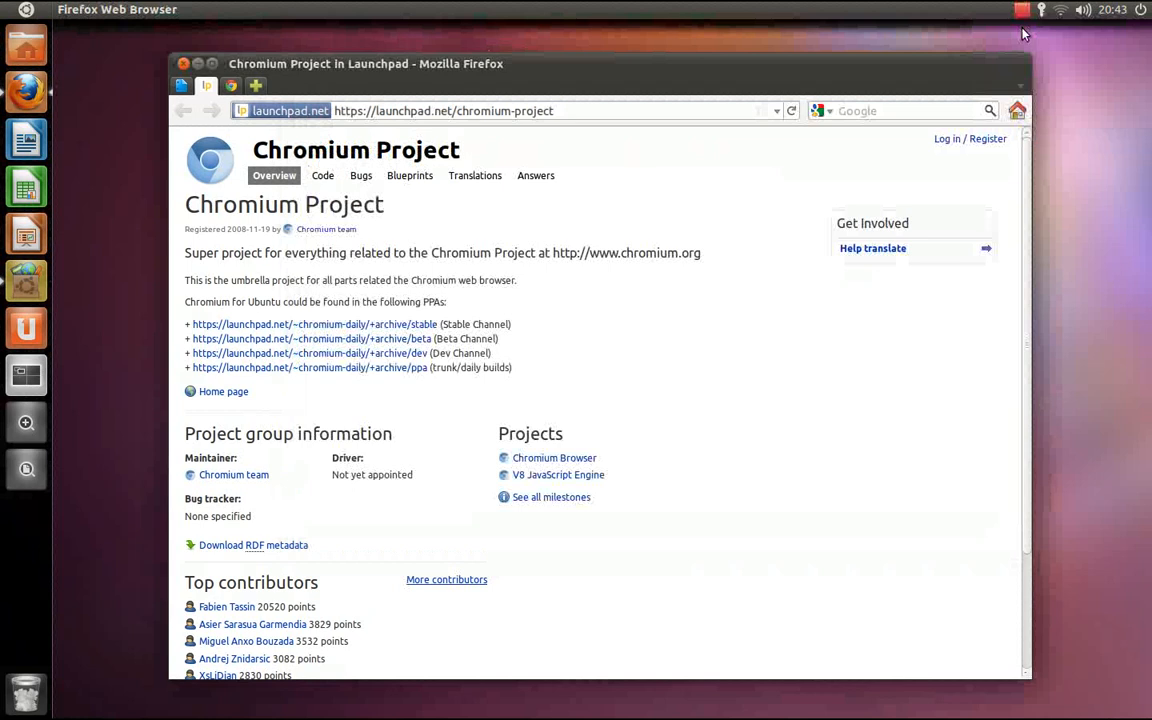
{"action": "mouse_move", "coordinate": [588, 204]}
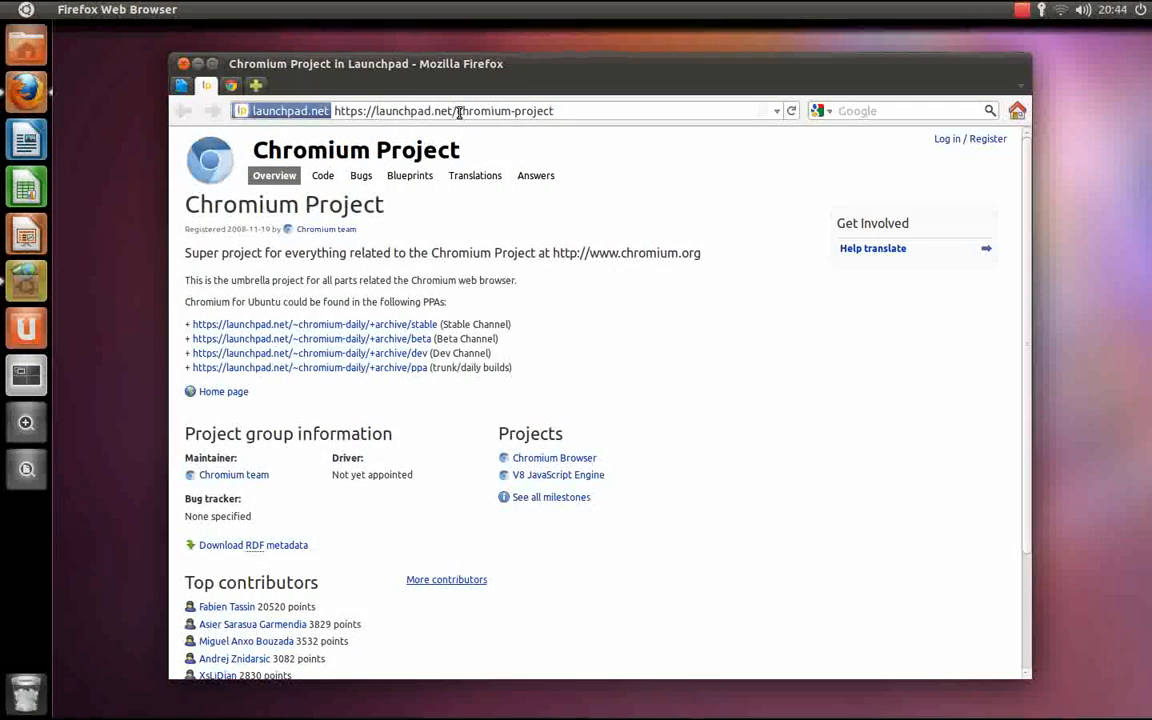
On launchpad.net/chromium-project, select the Stable Channel PPA line and follow its link
{"action": "left_click", "coordinate": [556, 110]}
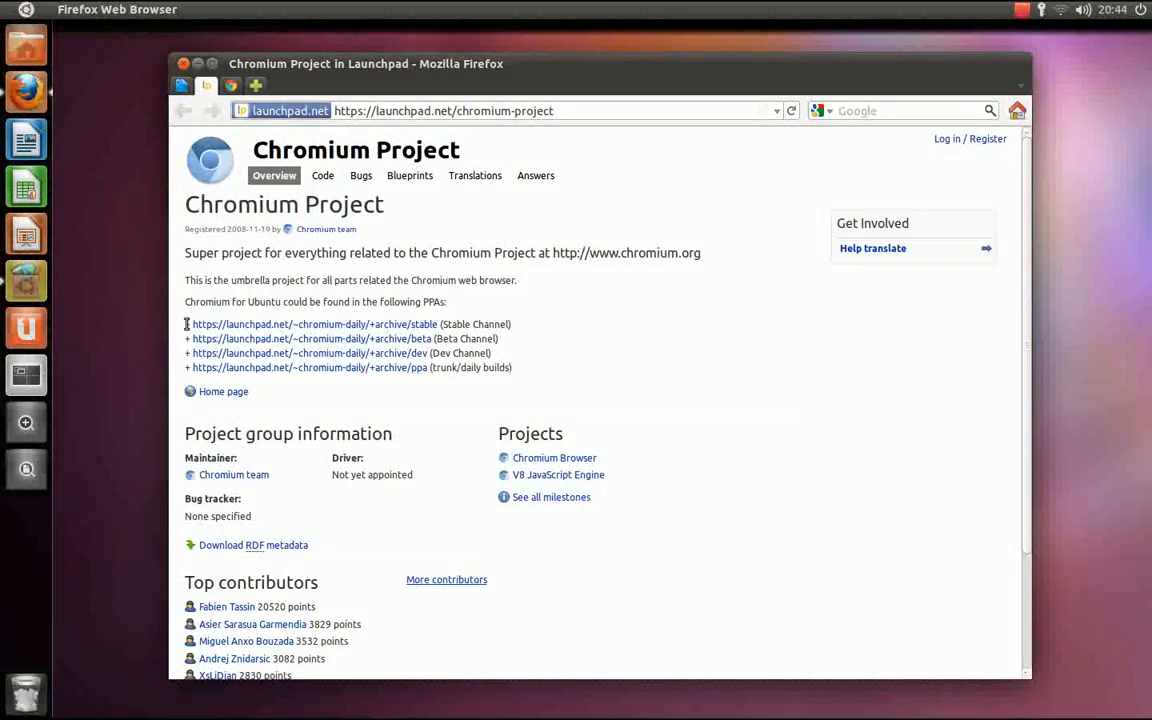
{"action": "left_click_drag", "start_coordinate": [184, 324], "coordinate": [516, 368]}
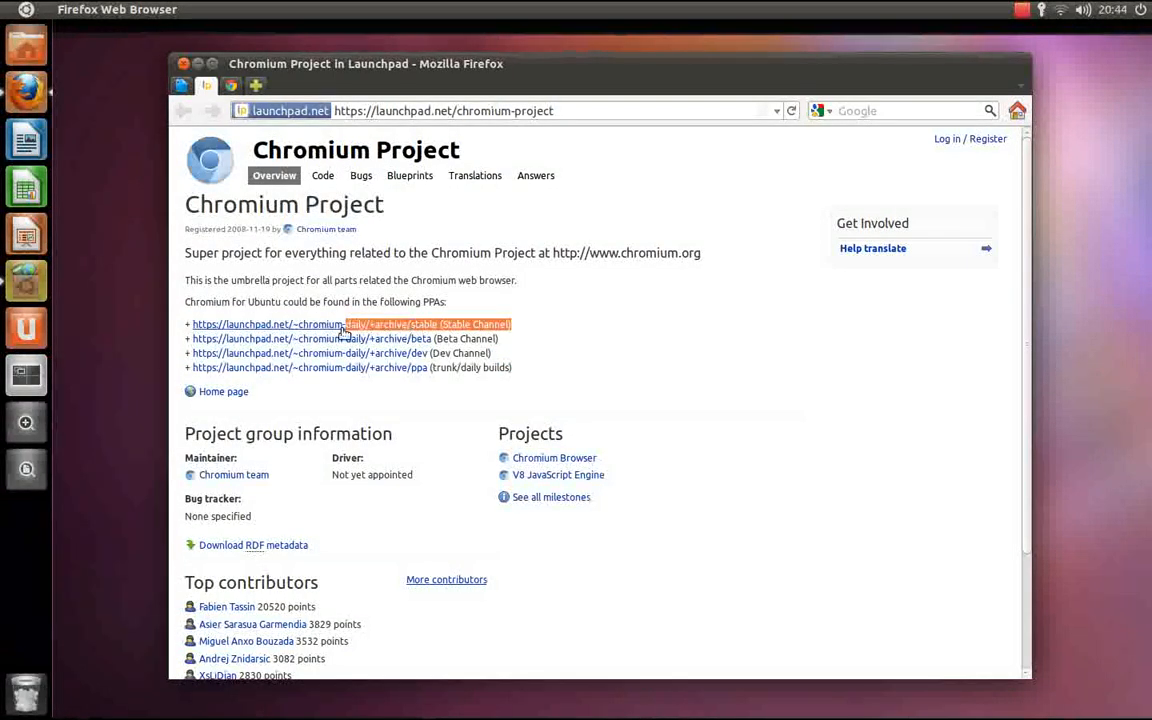
{"action": "left_click_drag", "start_coordinate": [350, 324], "coordinate": [192, 324]}
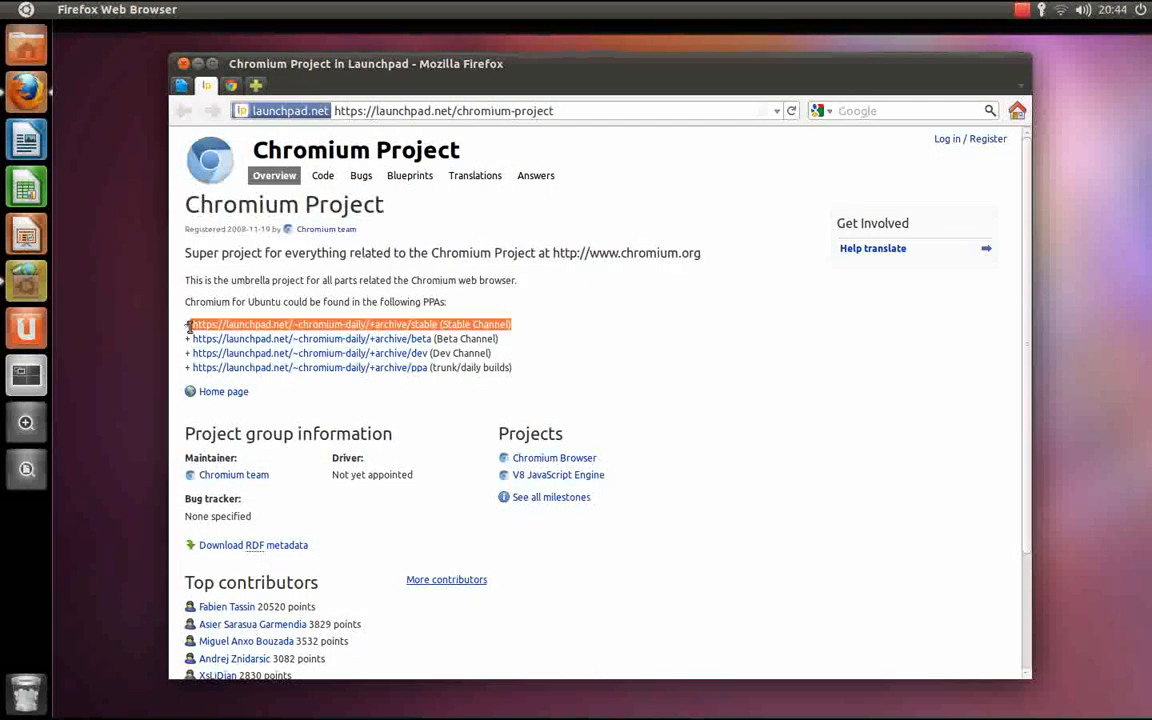
{"action": "mouse_move", "coordinate": [408, 344]}
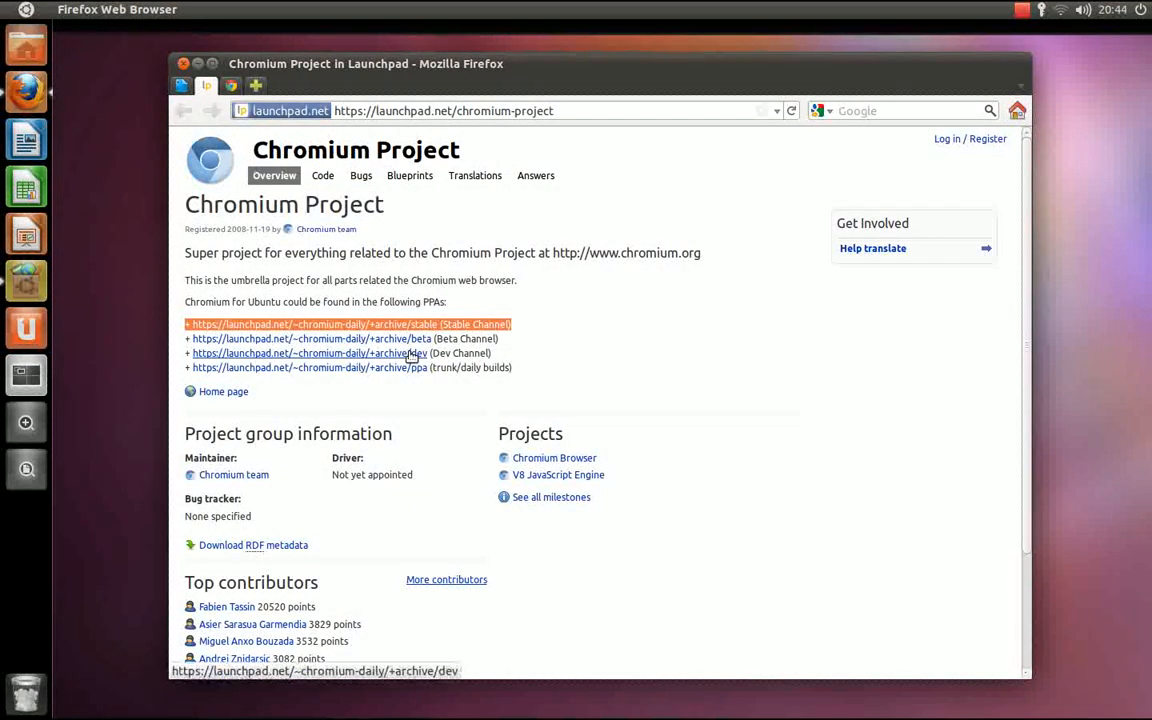
{"action": "mouse_move", "coordinate": [404, 368]}
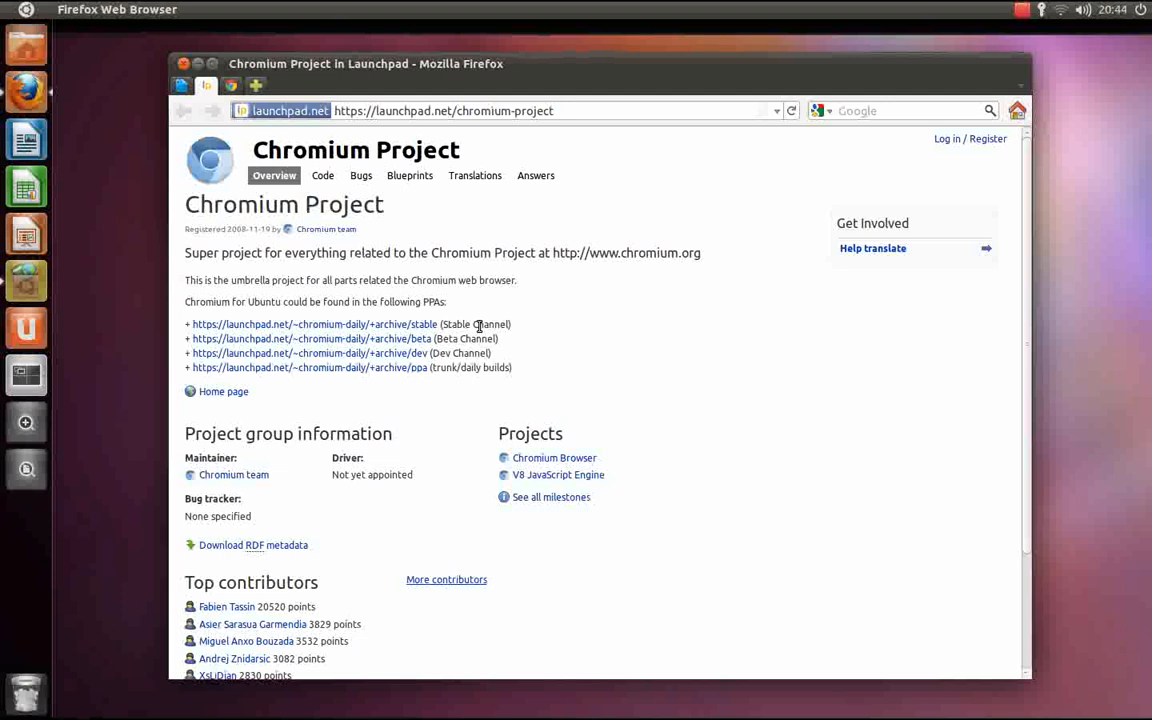
{"action": "mouse_move", "coordinate": [390, 324]}
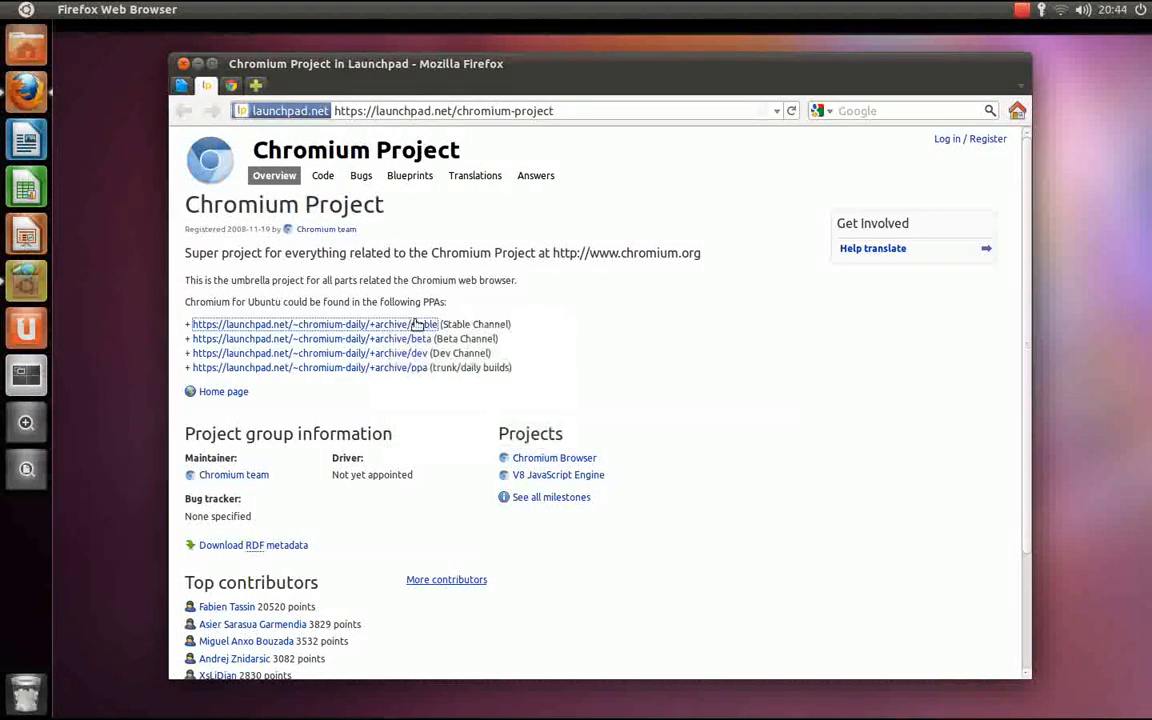
{"action": "left_click", "coordinate": [312, 324]}
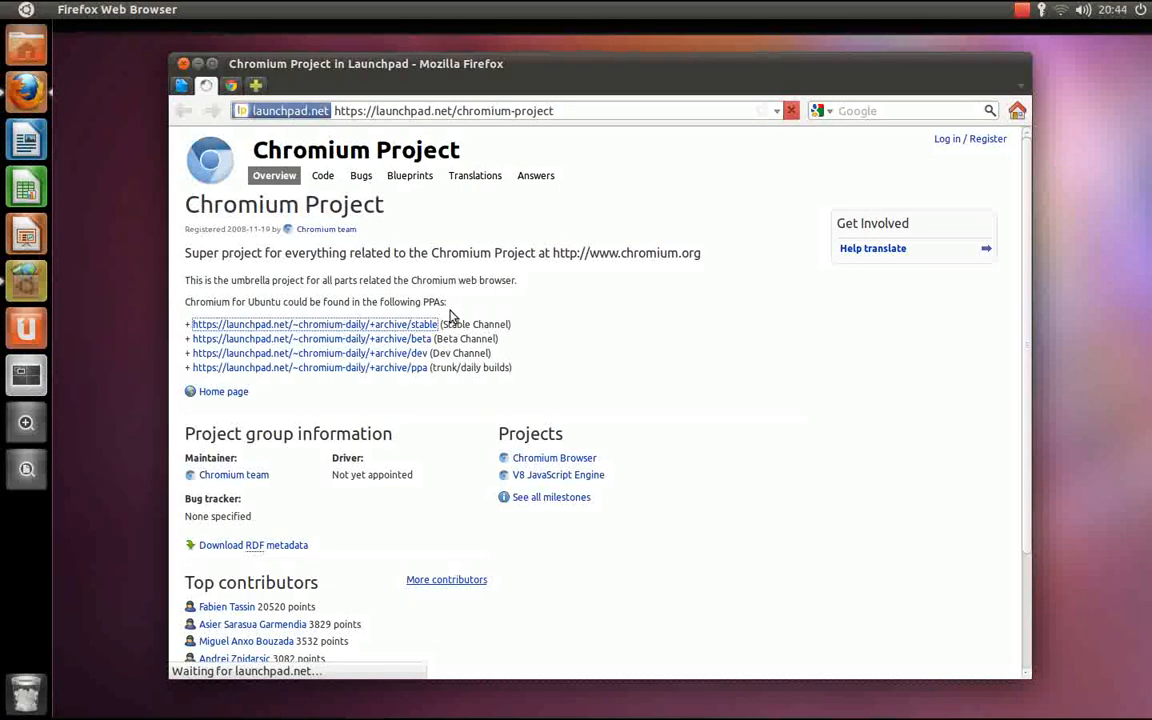
{"action": "mouse_move", "coordinate": [456, 308]}
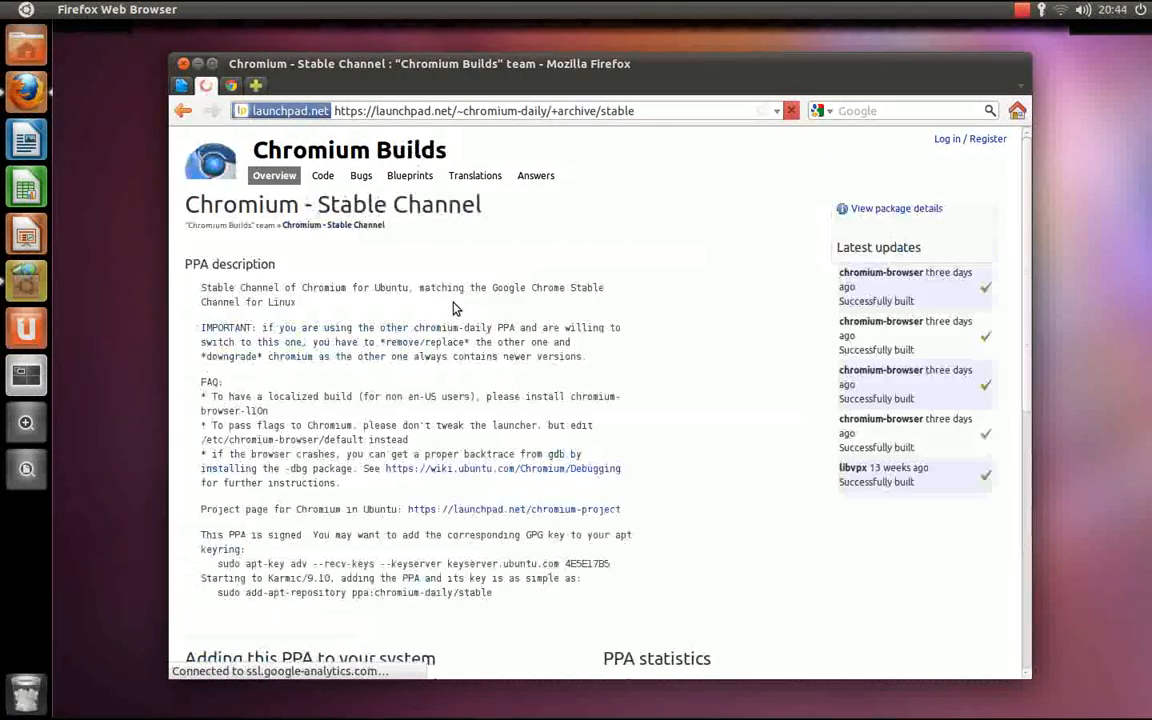
Locate 'Adding this PPA to your system' and select the ppa:chromium-daily/stable name
{"action": "scroll", "scroll_direction": "down", "scroll_amount": 3}
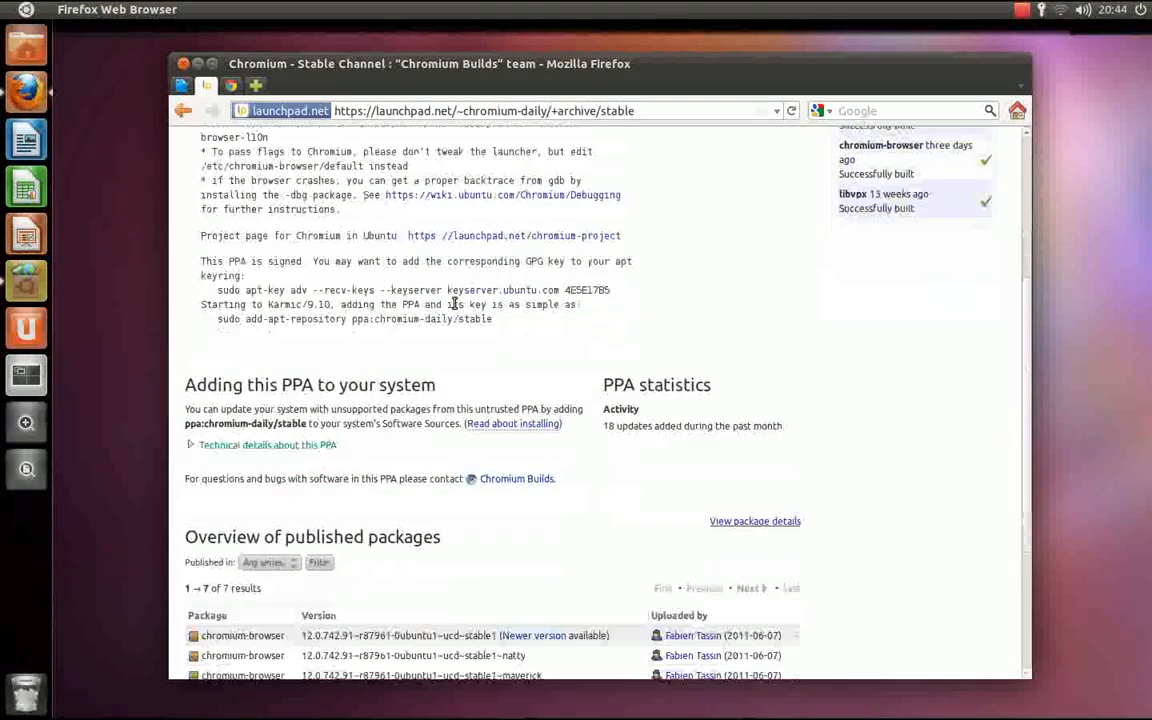
{"action": "scroll", "scroll_direction": "down", "scroll_amount": 3}
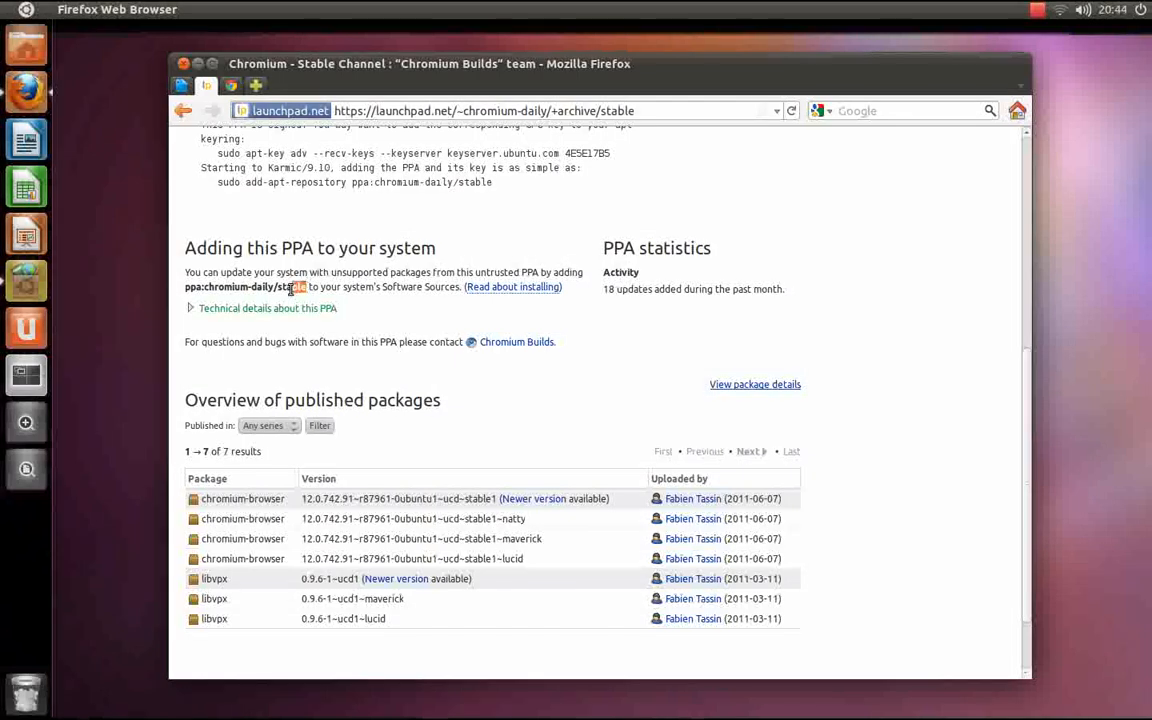
{"action": "double_click", "coordinate": [244, 288]}
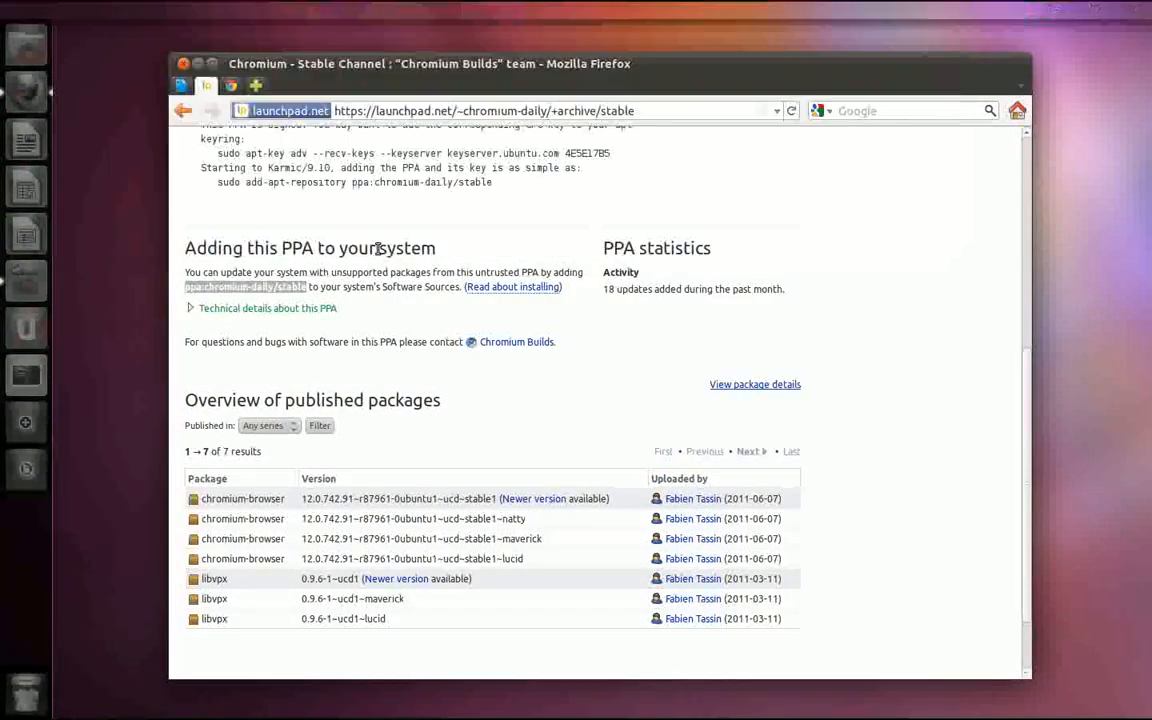
Run 'sudo add-apt-repository ppa:chromium-daily/stable' in a new Terminal window
{"action": "left_click", "coordinate": [24, 376]}
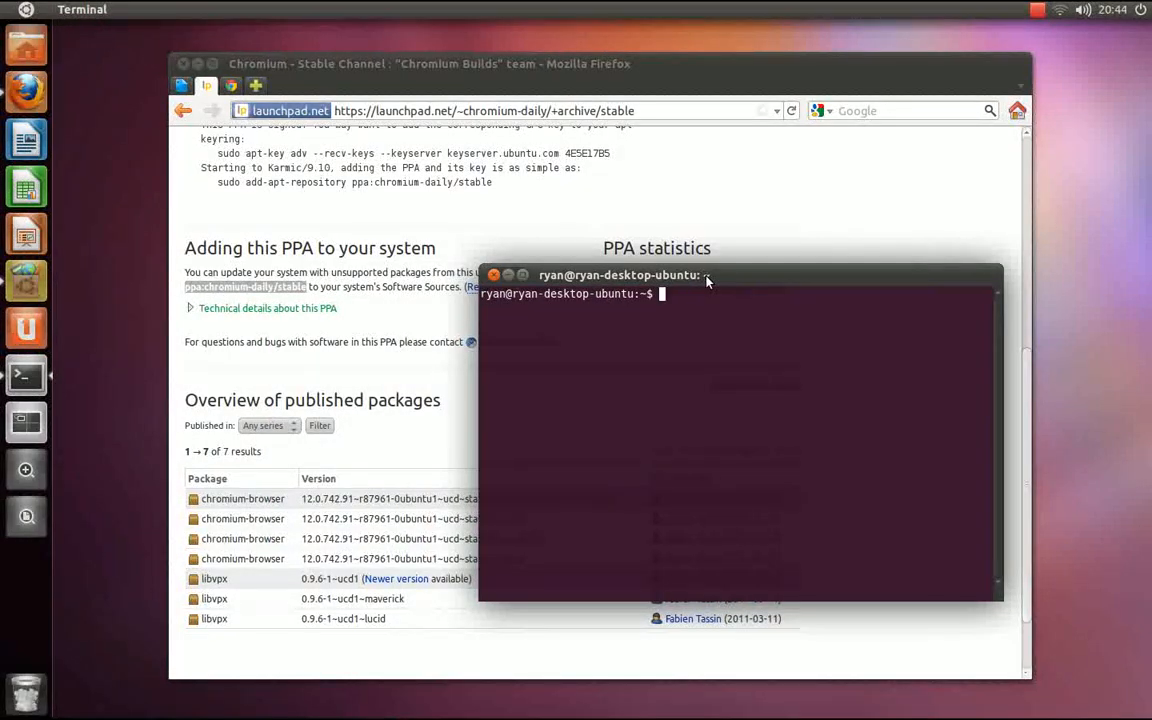
{"action": "type", "text": "s"}
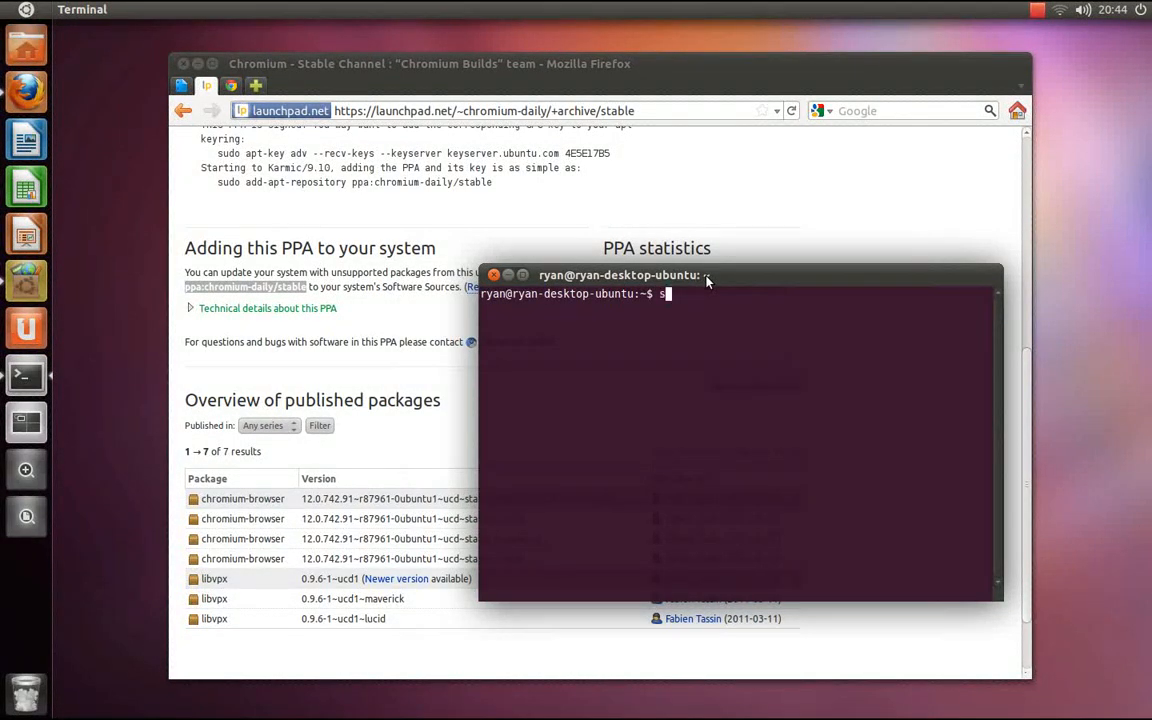
{"action": "type", "text": "udo add-"}
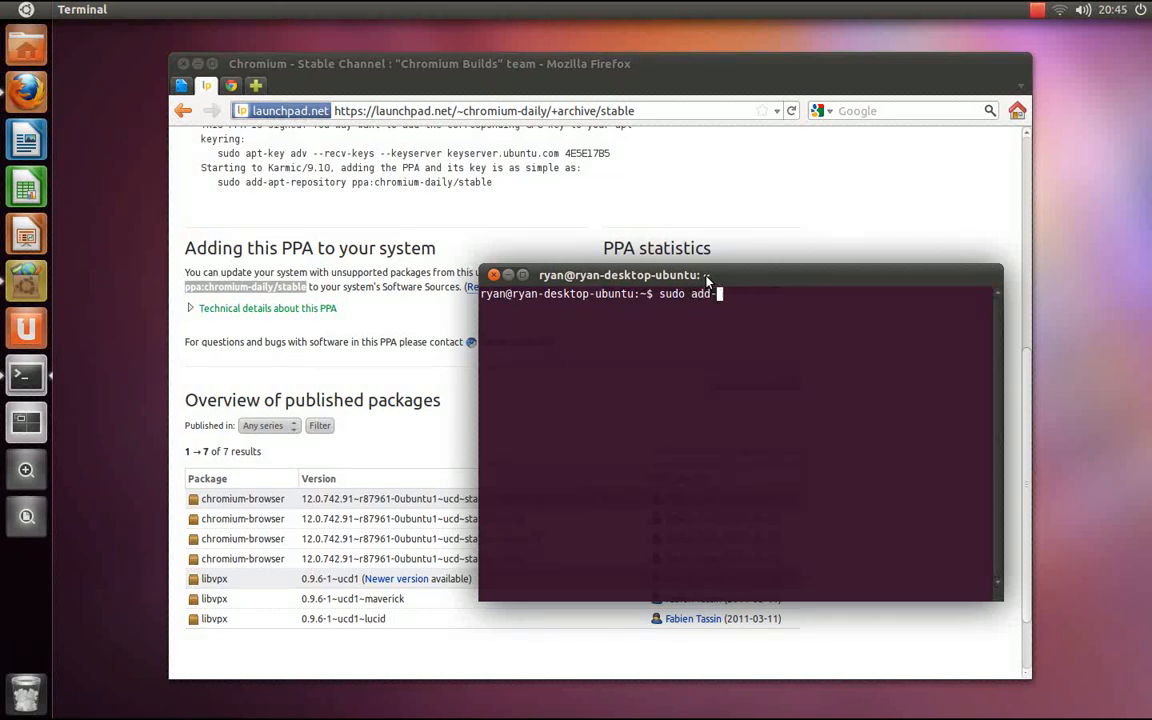
{"action": "type", "text": "apt-"}
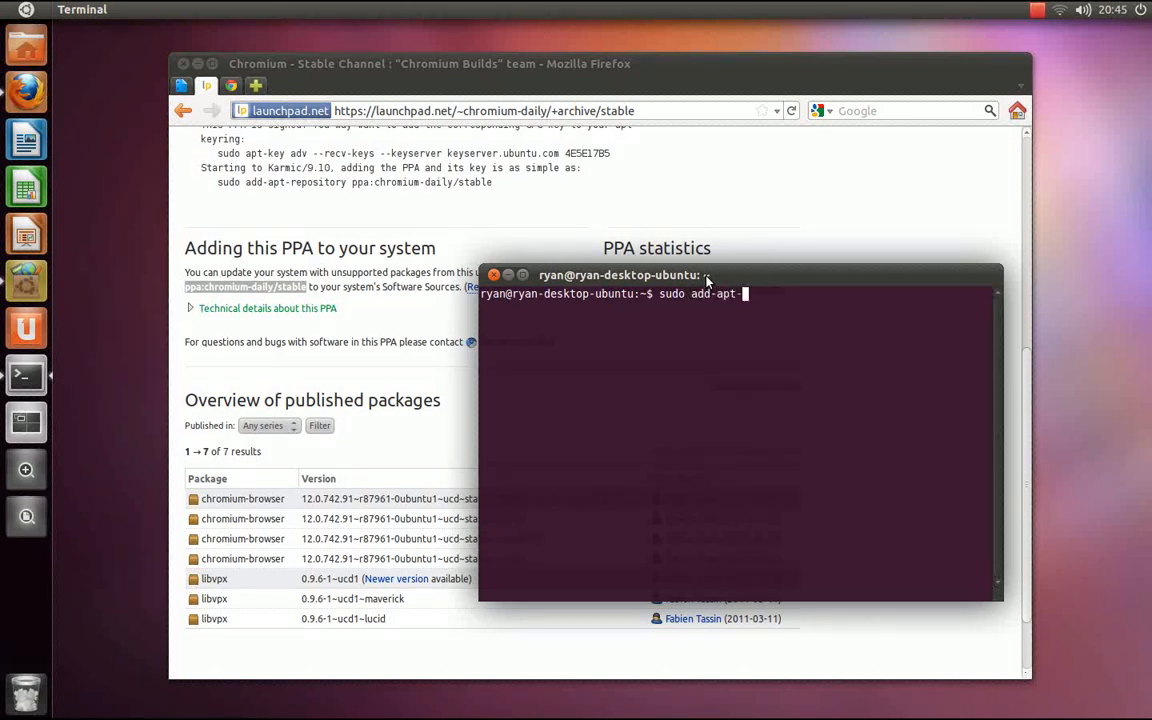
{"action": "type", "text": "eposiro"}
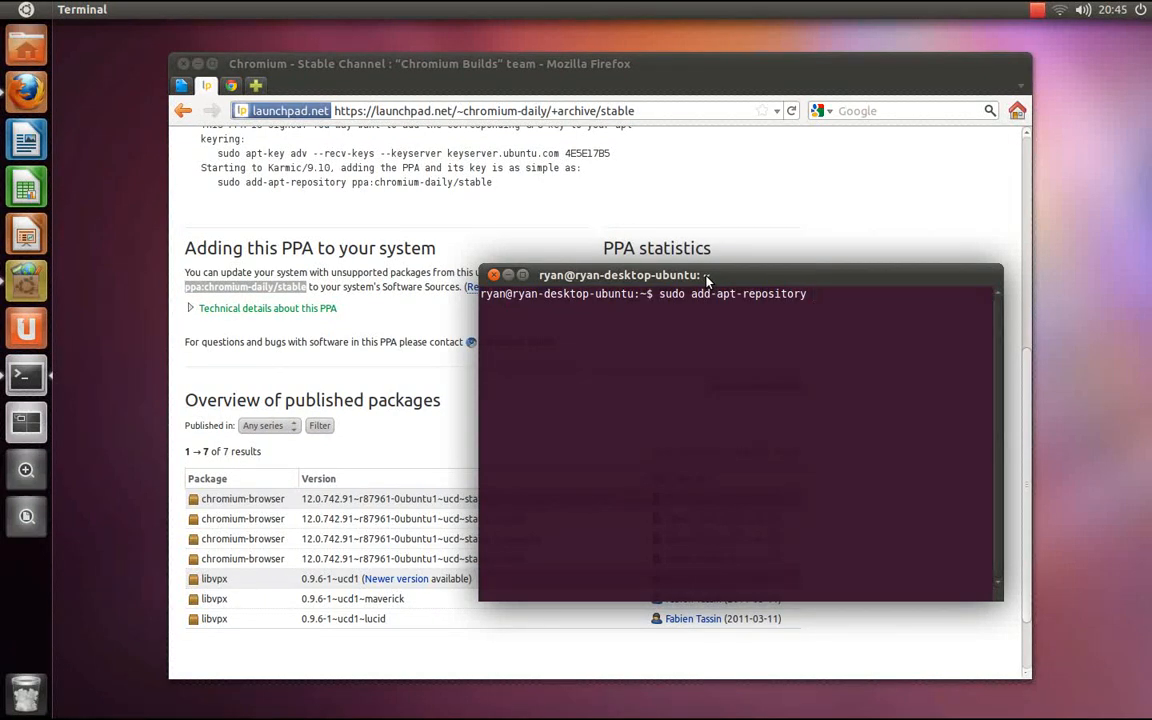
{"action": "type", "text": "ppa:chromium-daily/stable"}
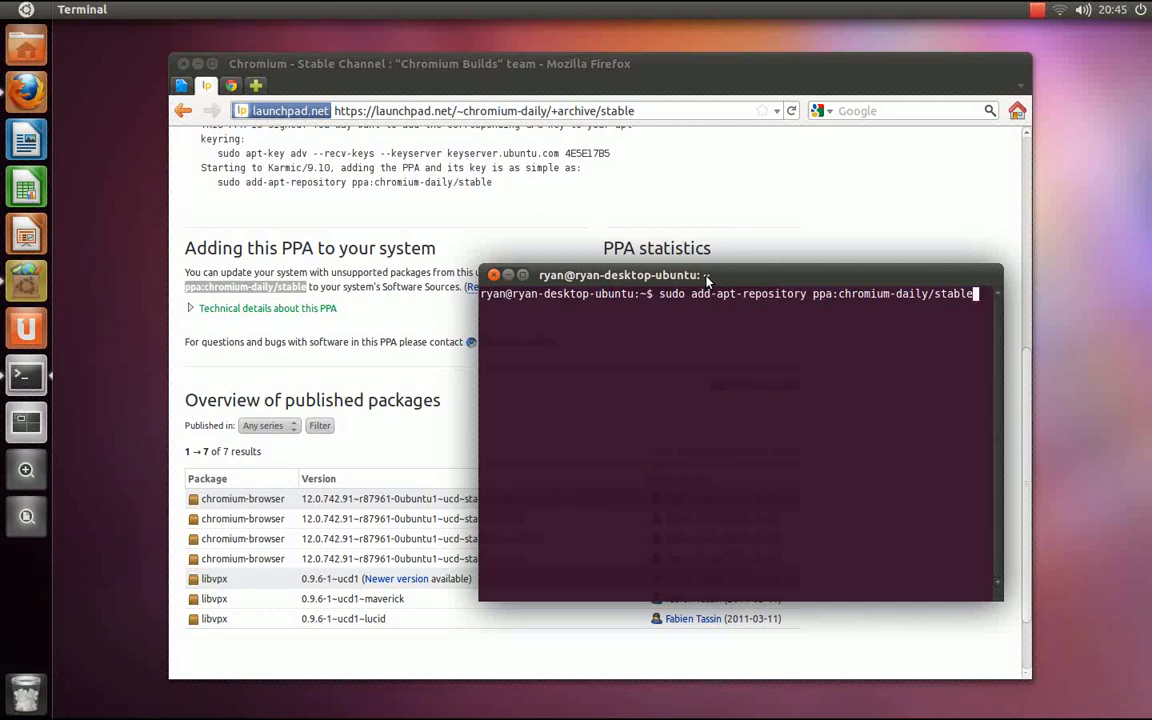
{"action": "key", "text": "Return"}
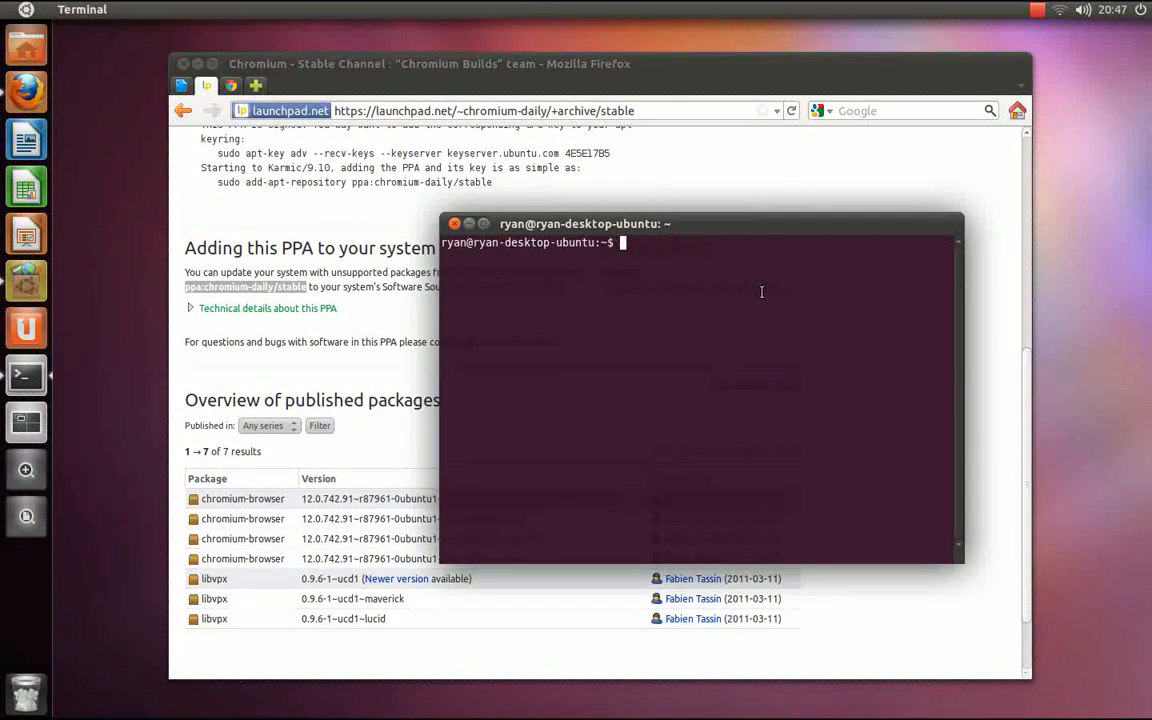
Run 'sudo apt-get update' then 'sudo apt-get install chromium-browser', answering y to proceed
{"action": "type", "text": "sudo a"}
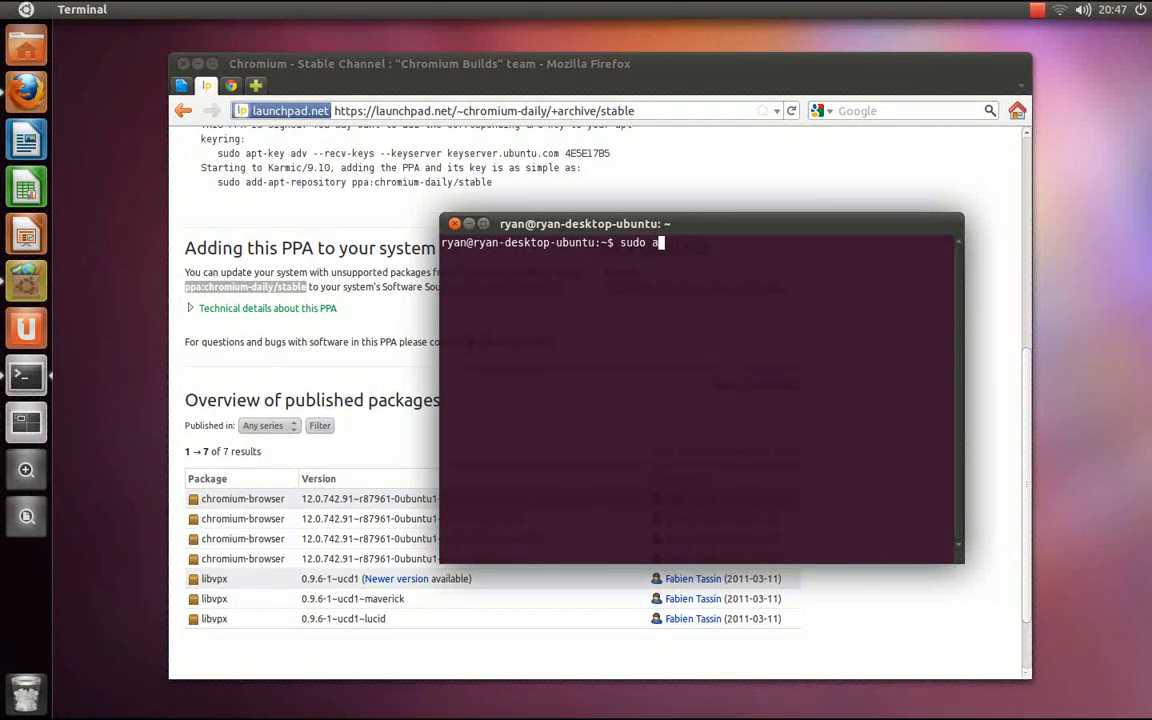
{"action": "type", "text": "pt-get"}
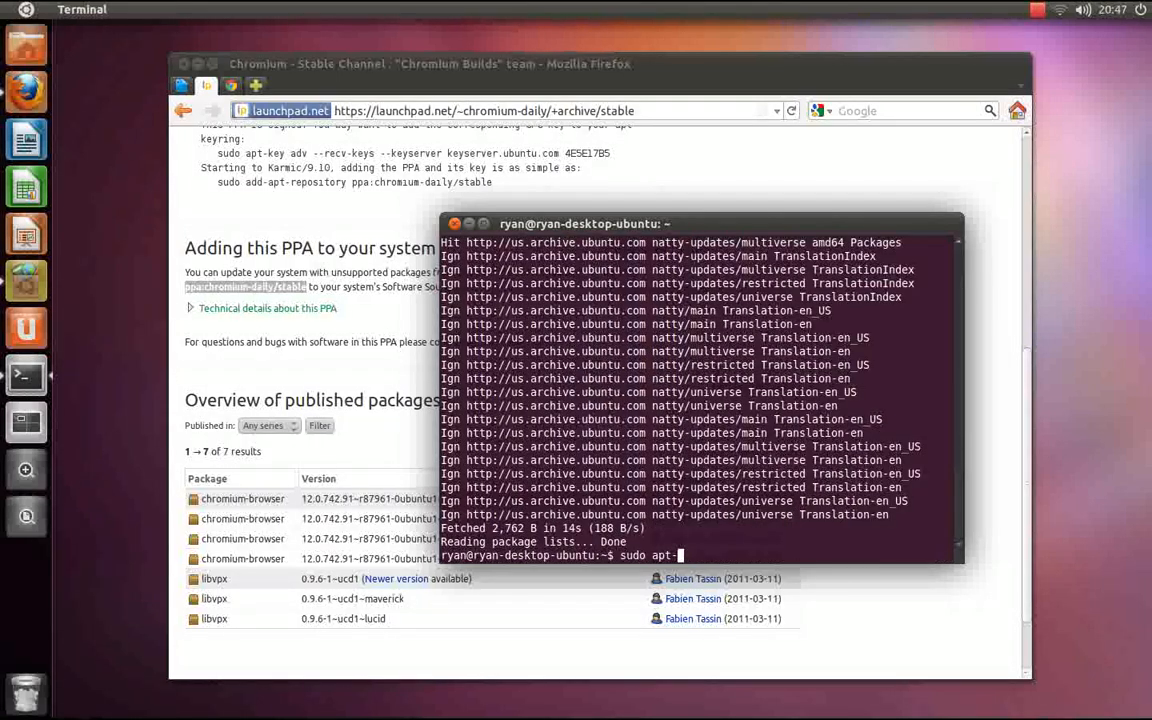
{"action": "type", "text": "get"}
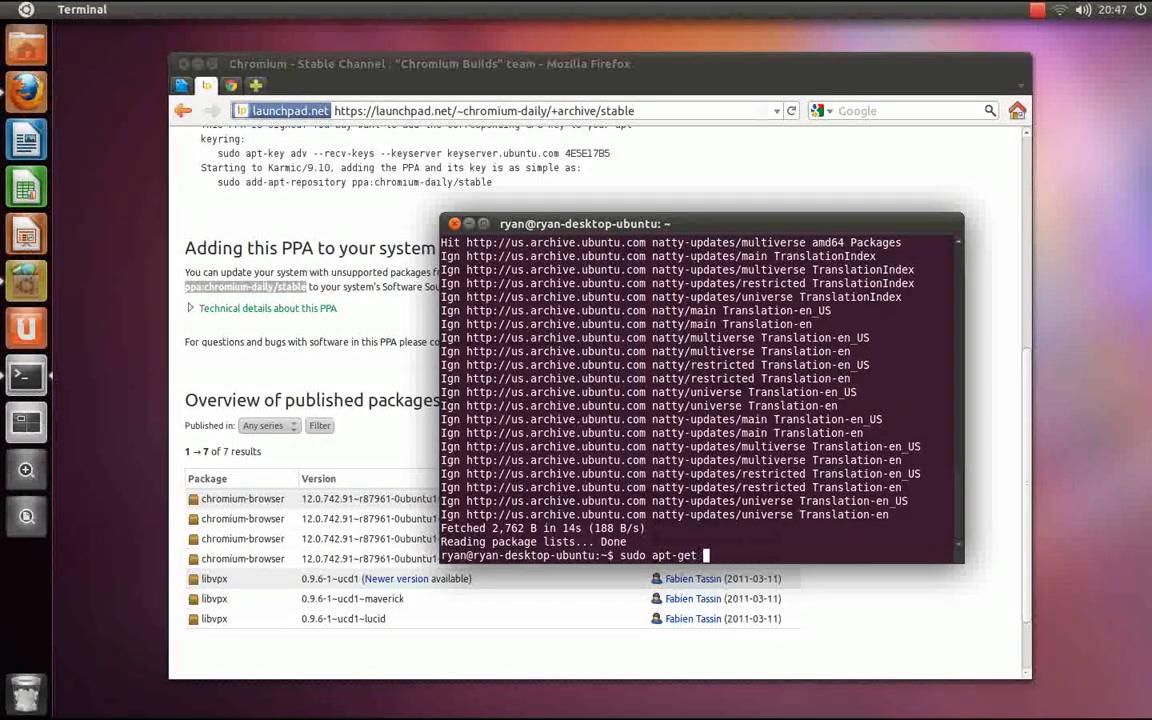
{"action": "type", "text": "install ch"}
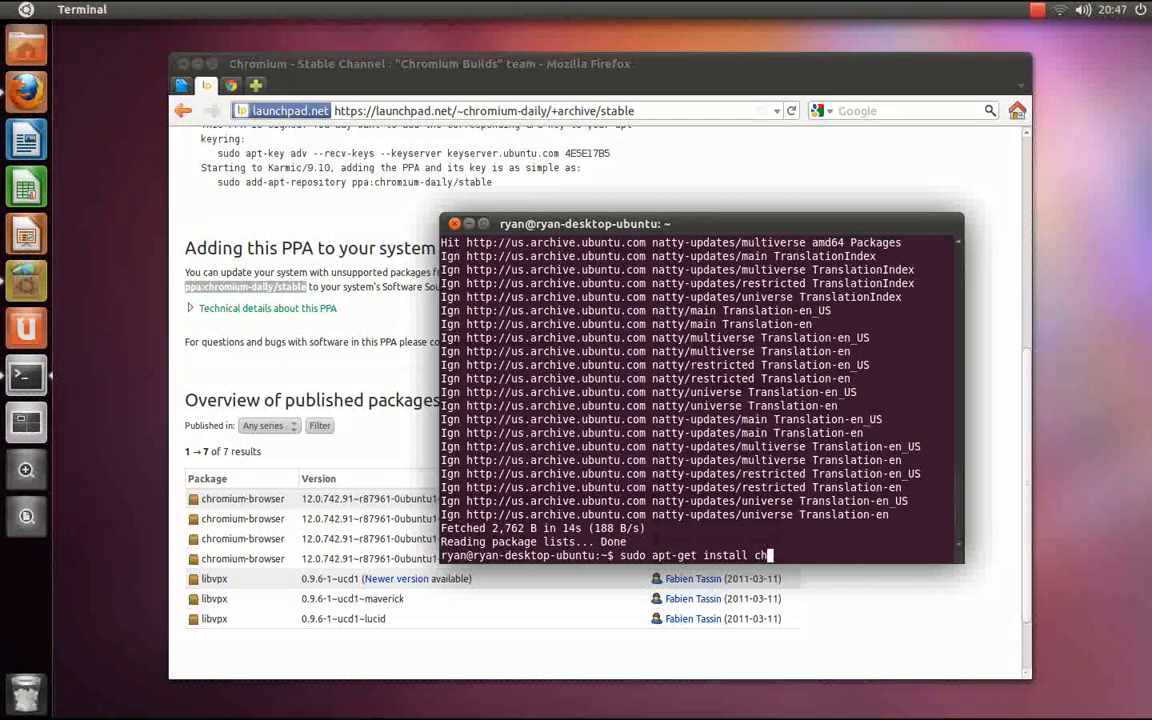
{"action": "type", "text": "romium-"}
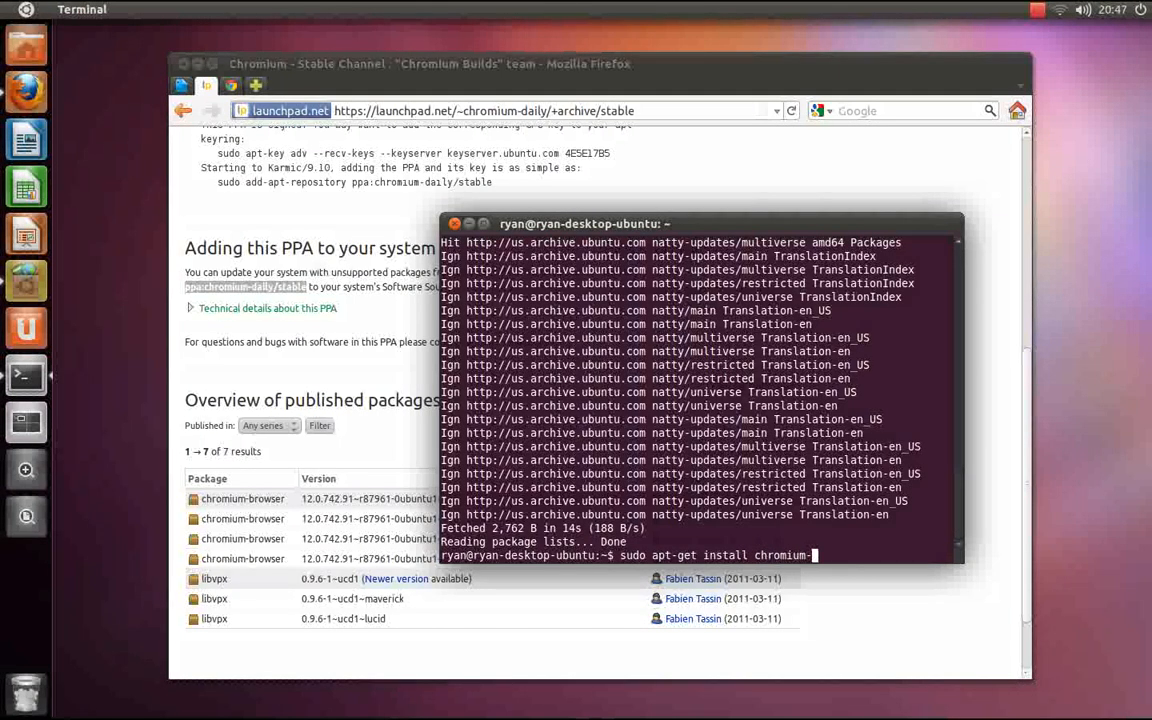
{"action": "type", "text": "browser"}
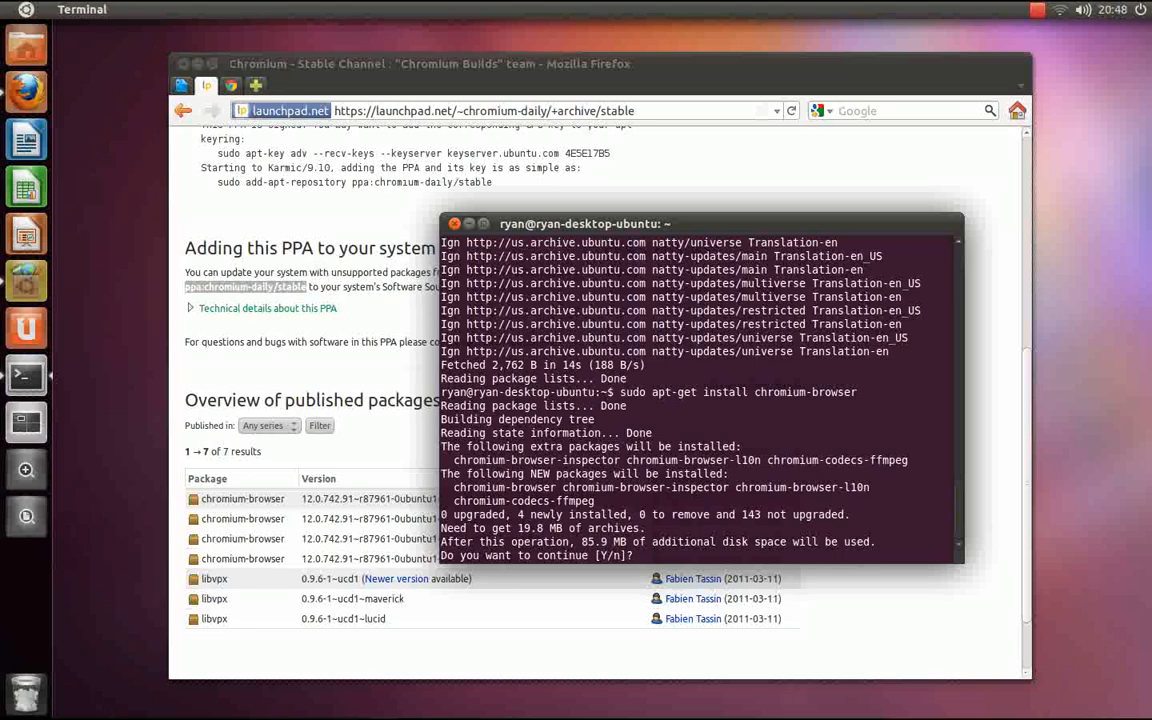
{"action": "type", "text": "y"}
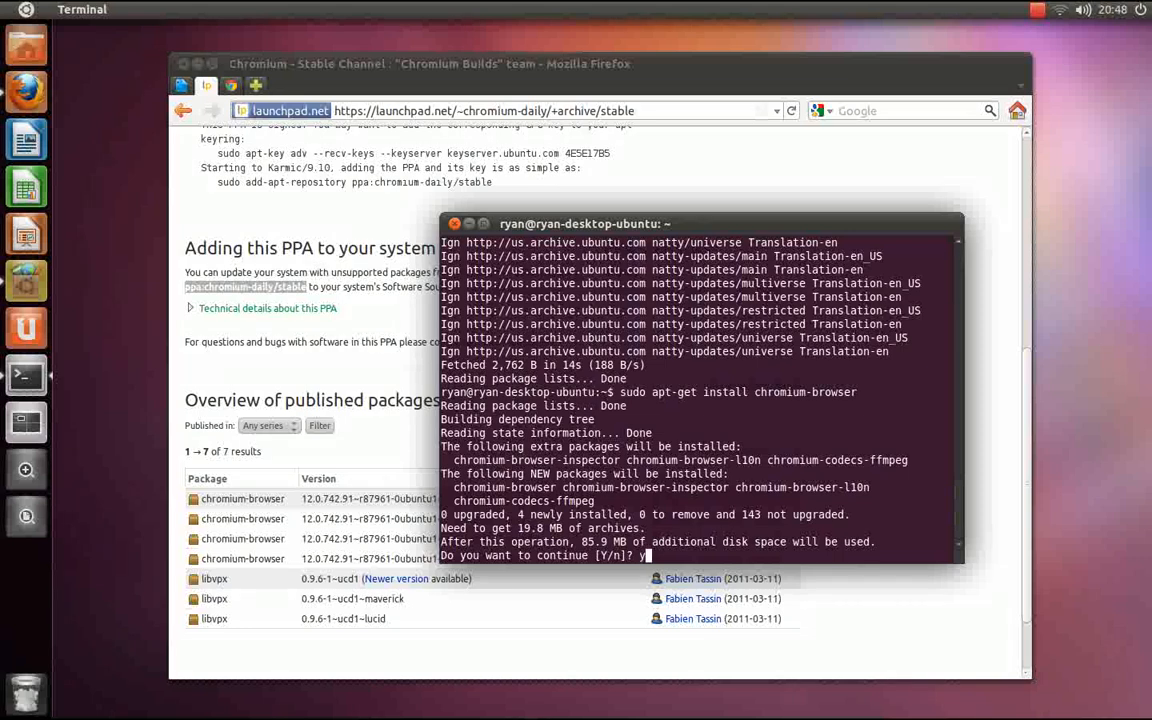
{"action": "key", "text": "Return"}
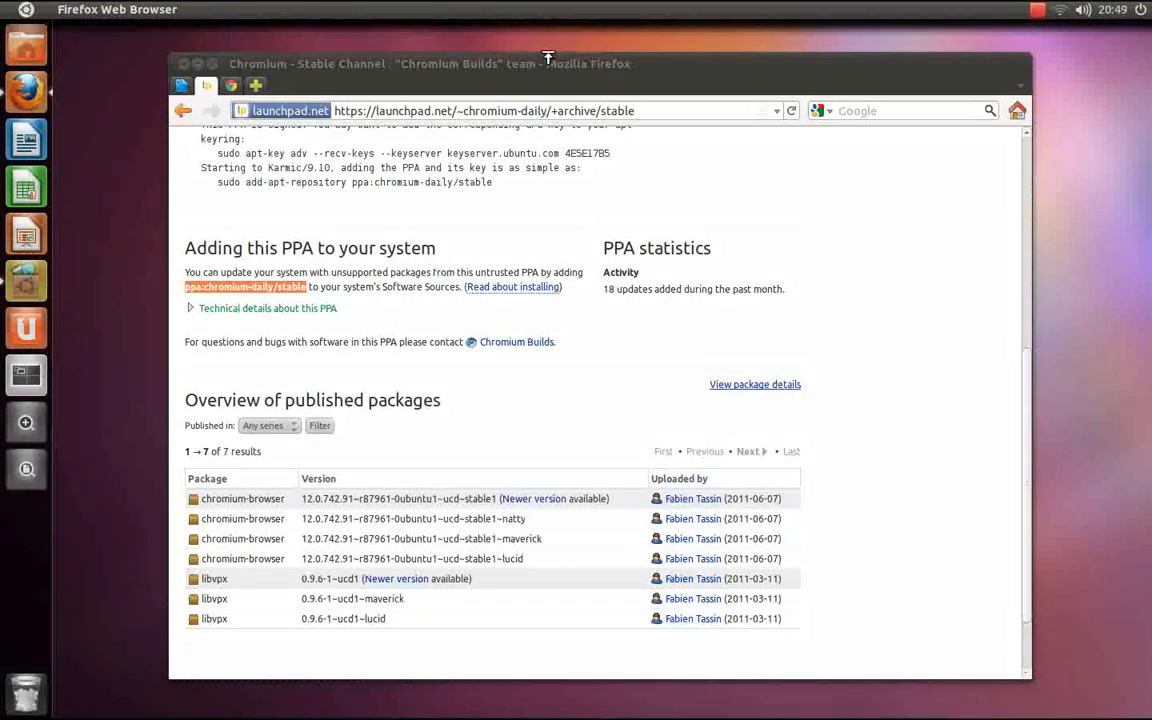
Search the Dash for 'chro' and launch Chromium Web Browser
{"action": "type", "text": "chro"}
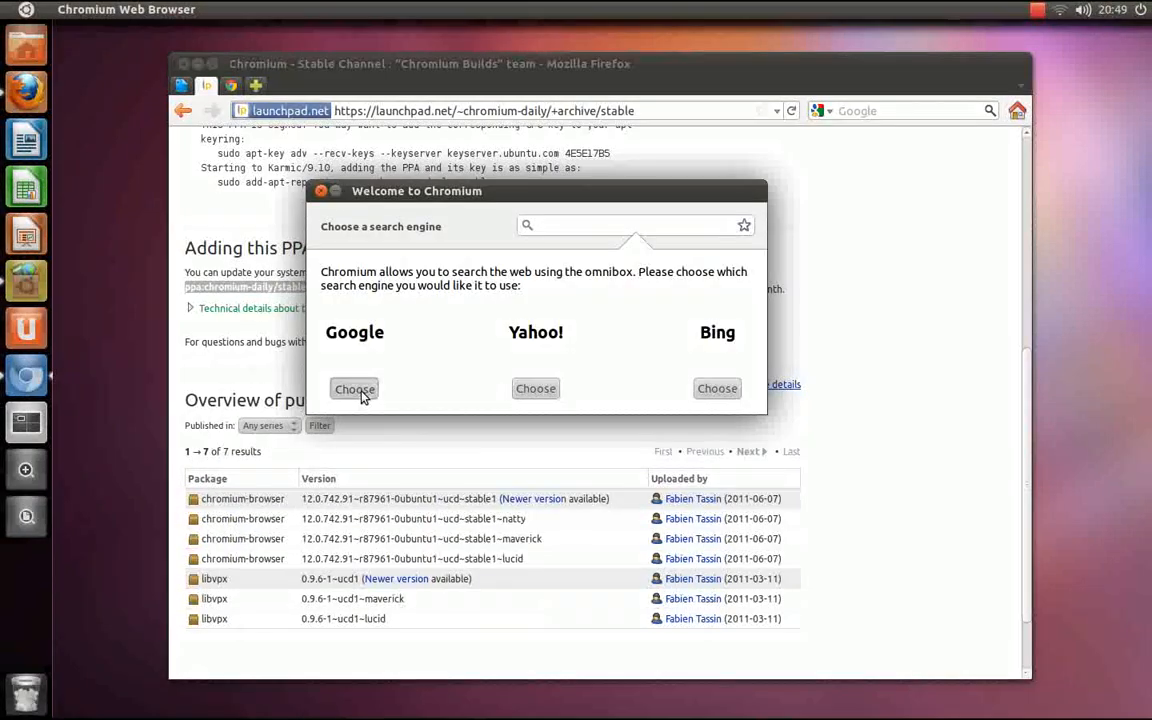
Choose Google as the omnibox search engine and show About Chromium reporting version 12.0.742.91
{"action": "left_click", "coordinate": [354, 388]}
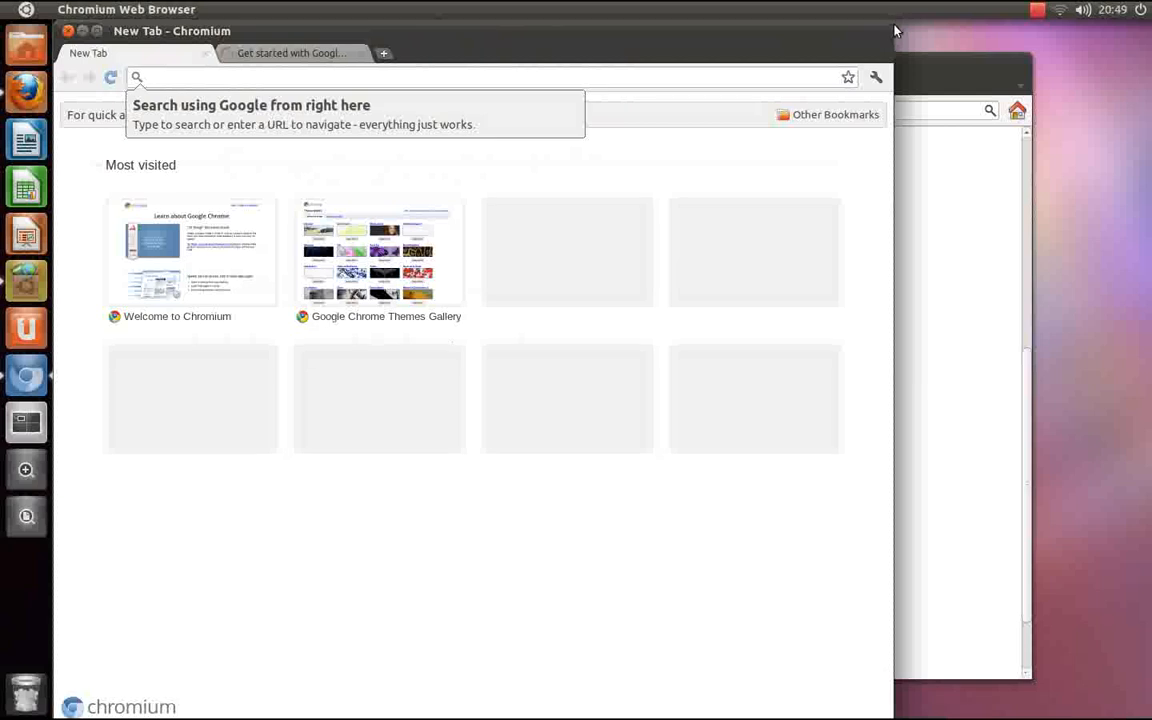
{"action": "left_click", "coordinate": [480, 76]}
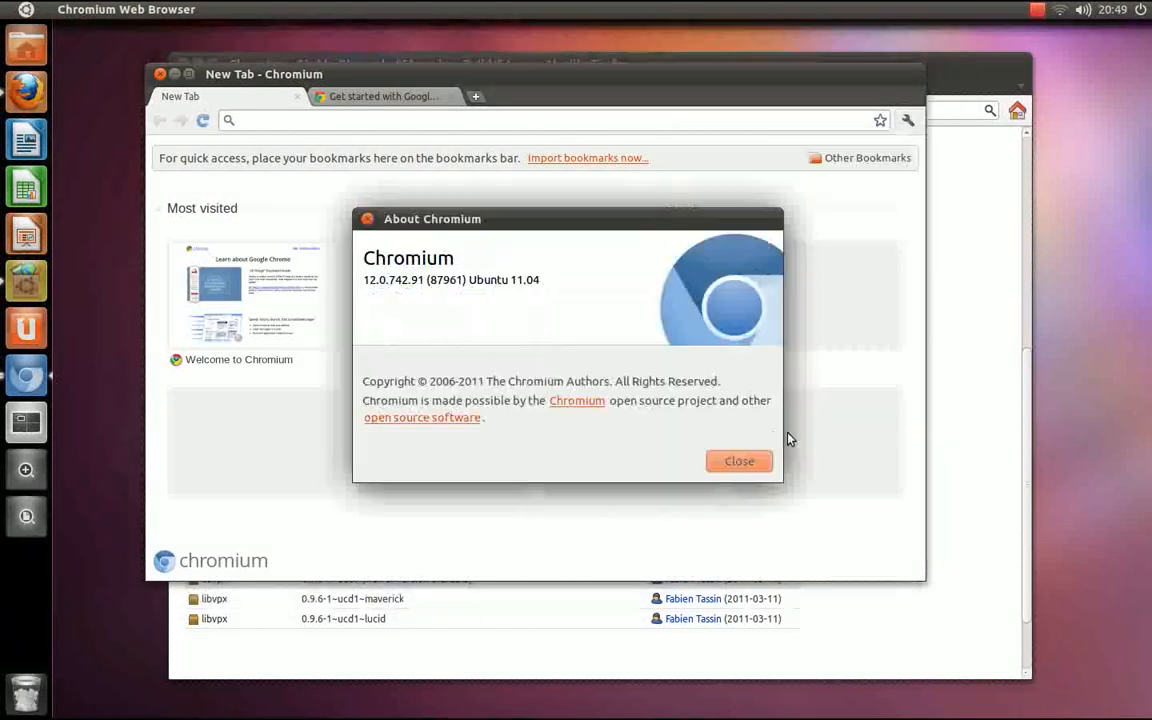
{"action": "mouse_move", "coordinate": [362, 284]}
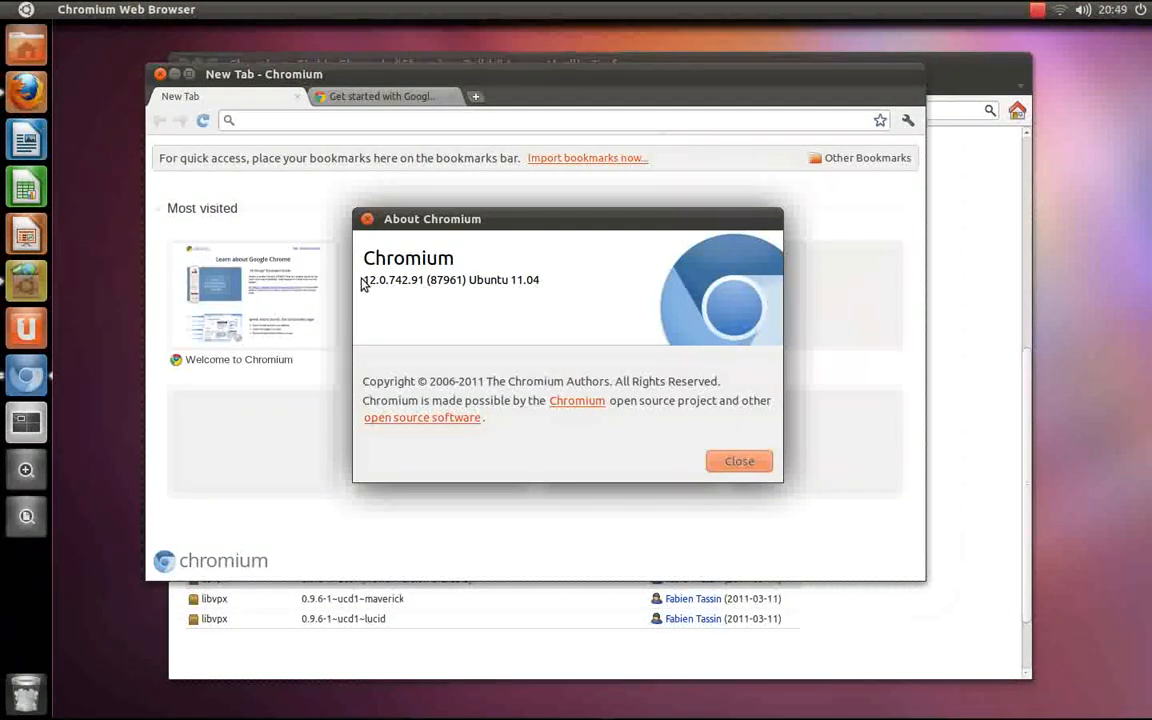